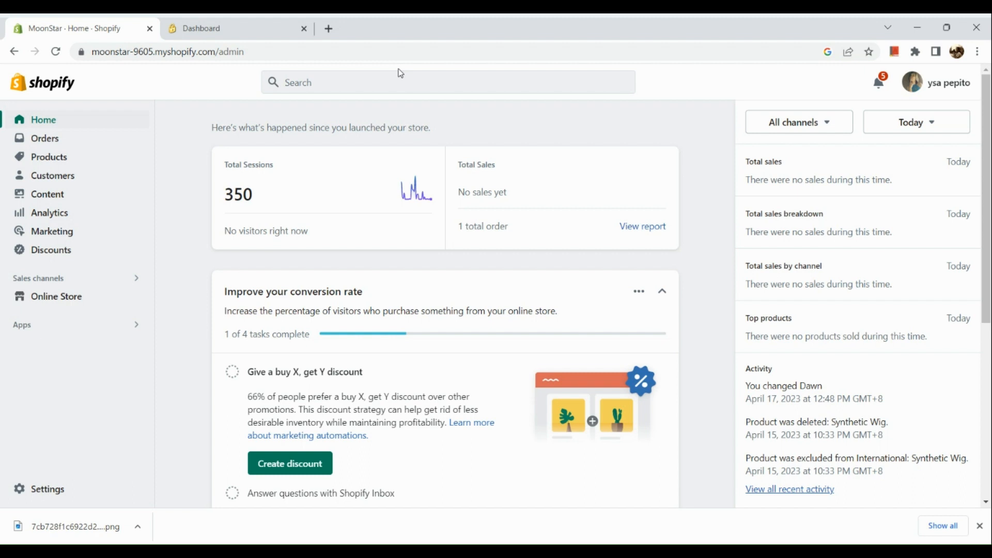
mouse_move(643, 24)
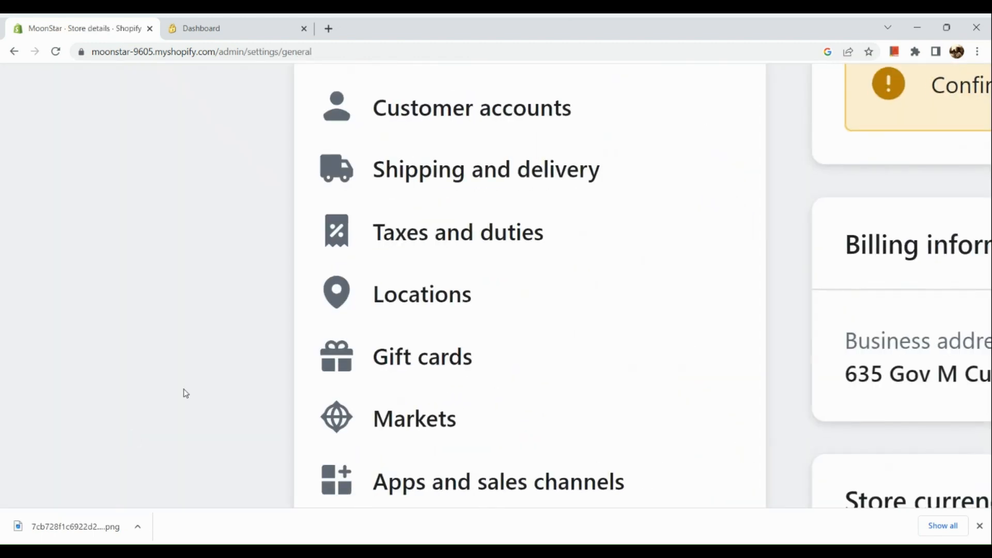
- Go to the store's Payments settings page in Shopify admin
scroll("up", 3)
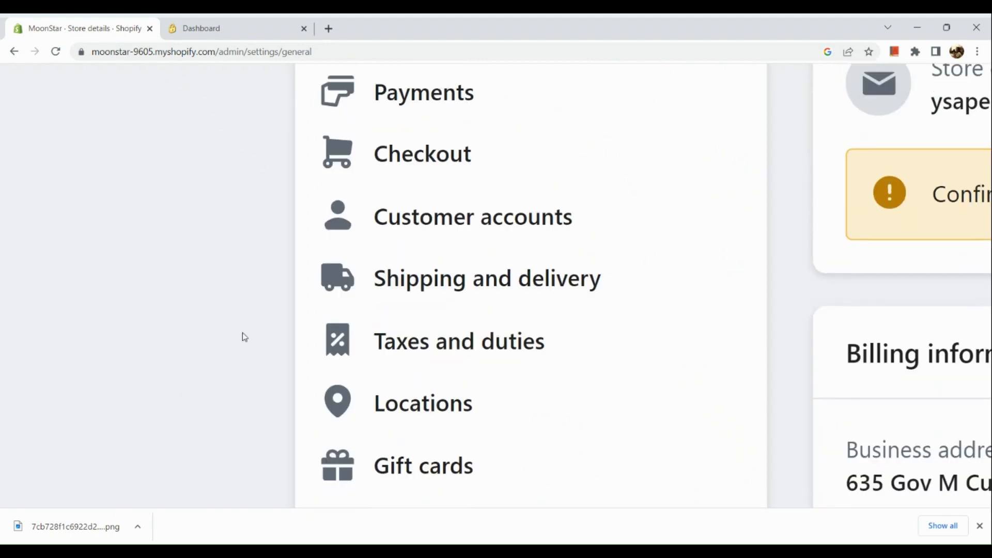
mouse_move(412, 93)
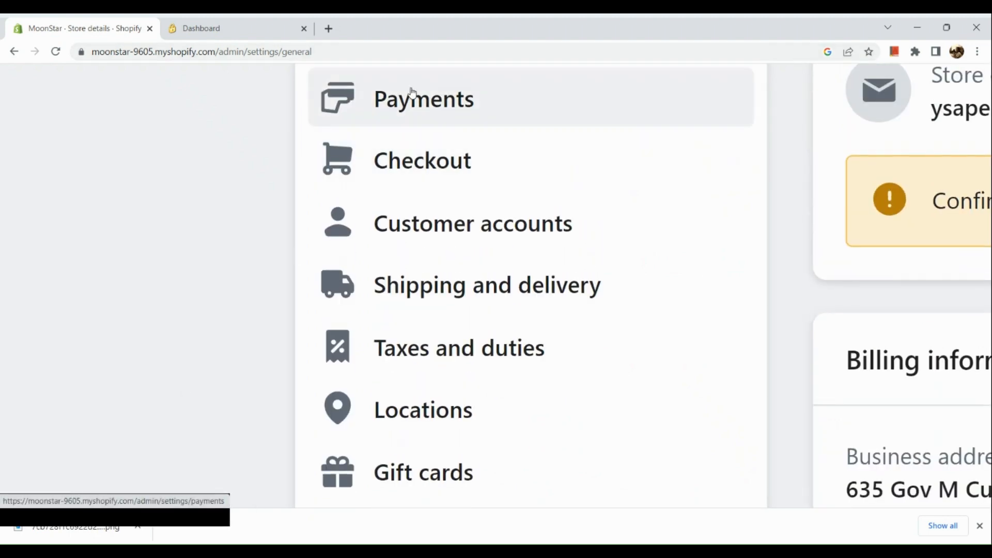
left_click(413, 99)
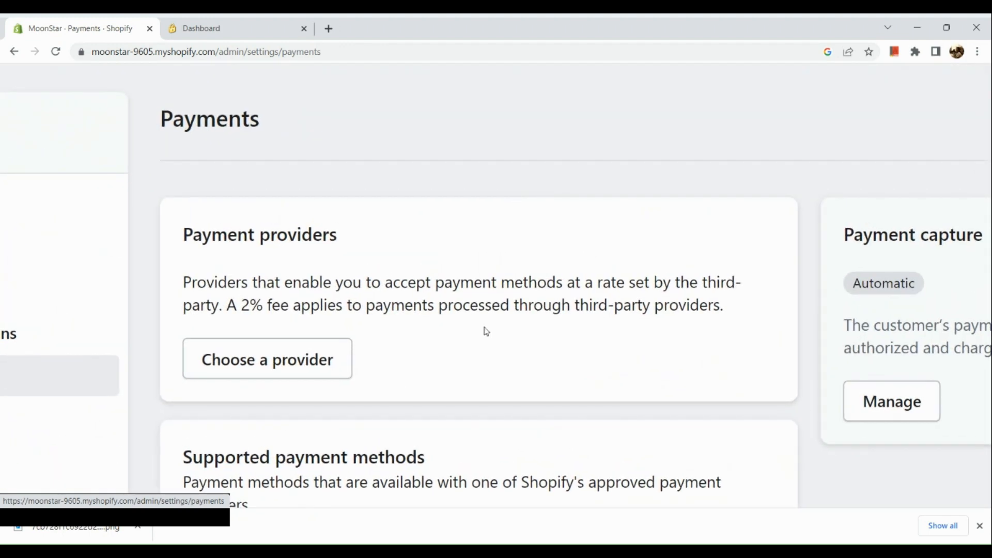
- Browse the third-party payment providers list down to 2Checkout, MOLPay and Adyen
left_click(266, 358)
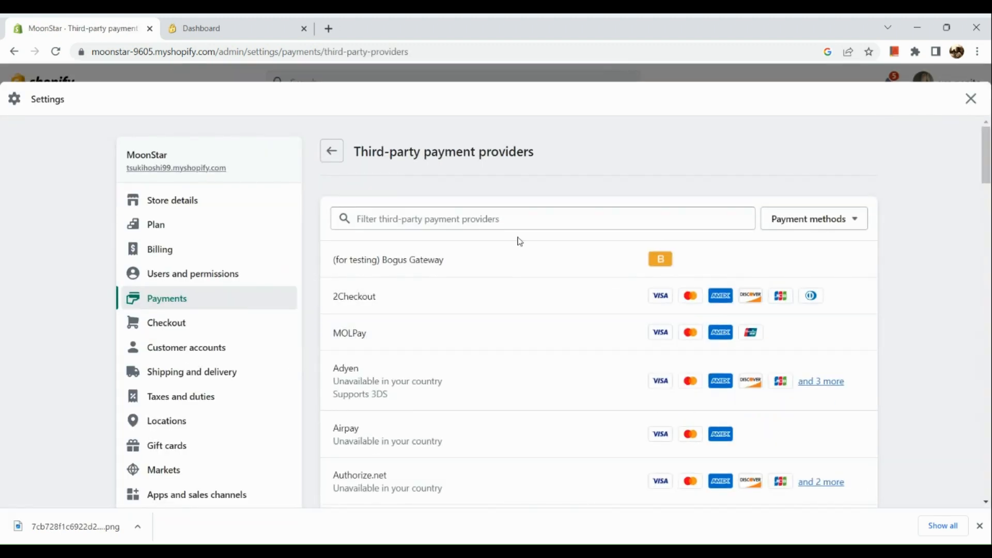
scroll("down", 3)
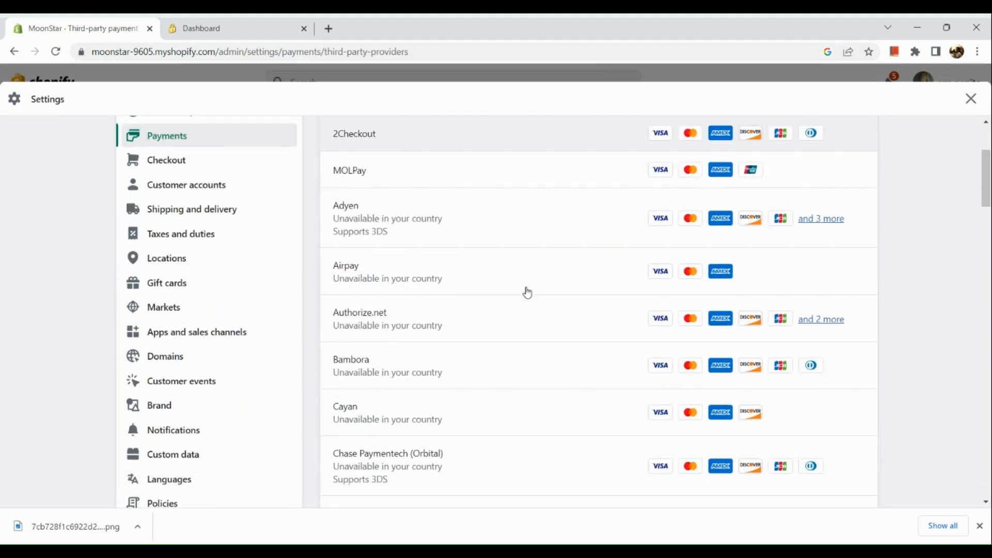
scroll("down", 3)
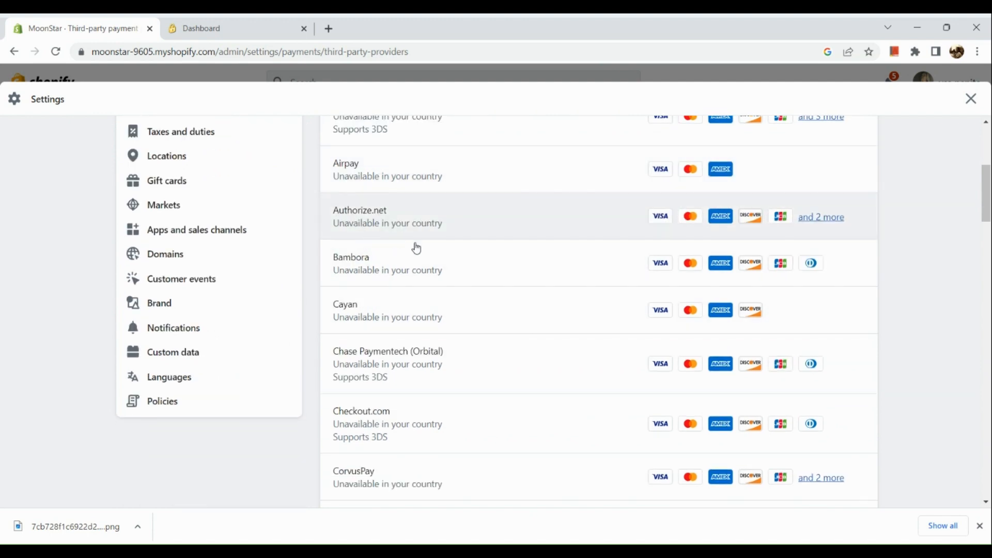
scroll("down", 3)
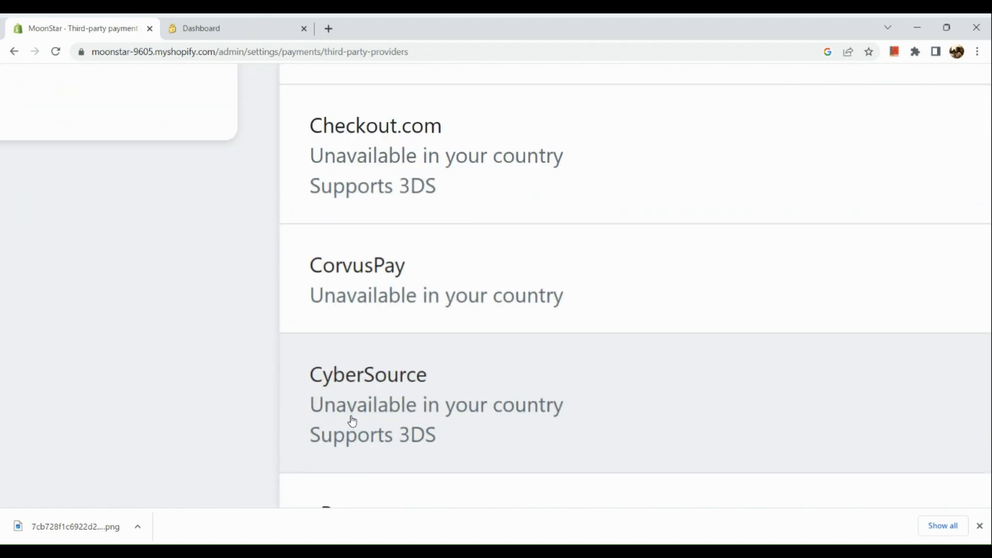
mouse_move(560, 421)
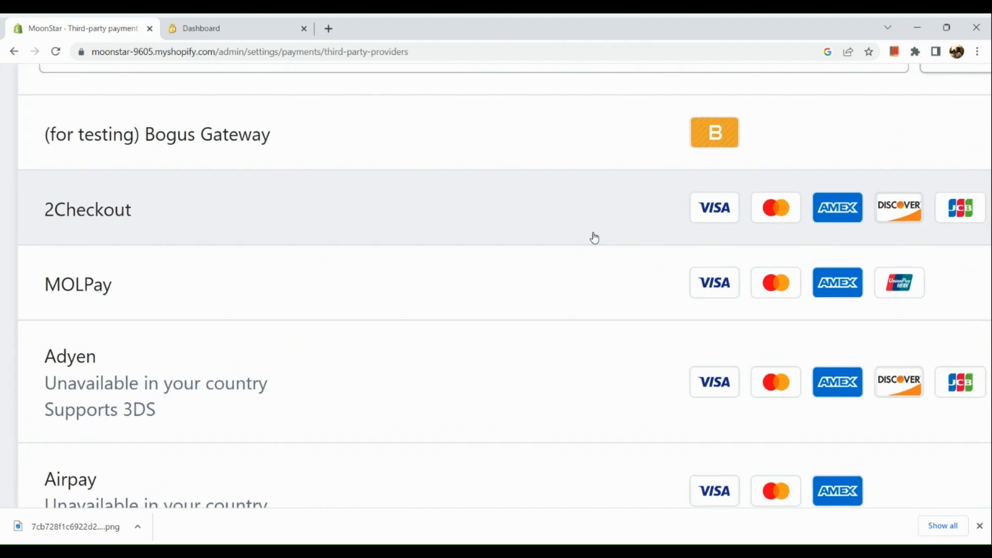
- Select 2Checkout and review its setup instructions, Merchant code and Secret Word fields and card checkboxes
left_click(88, 209)
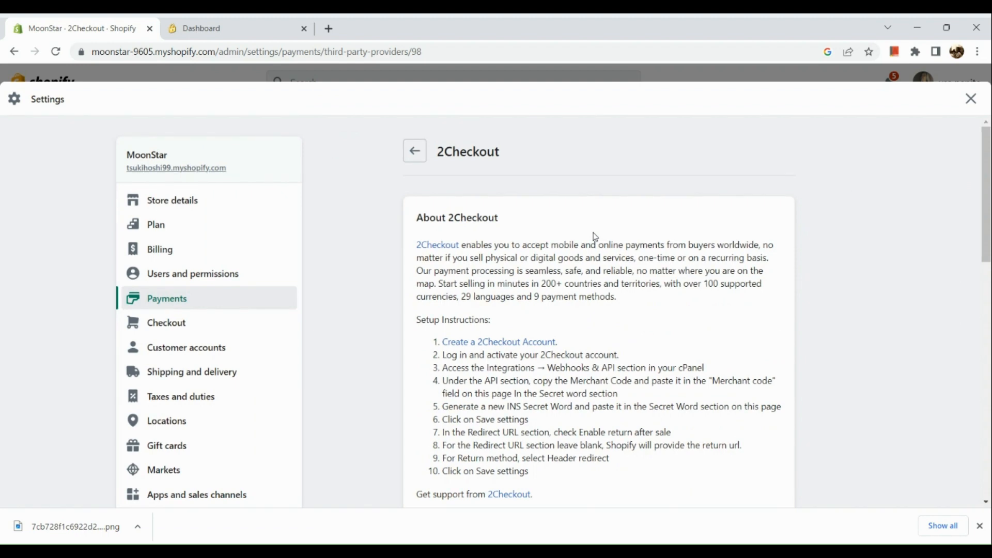
scroll("down", 3)
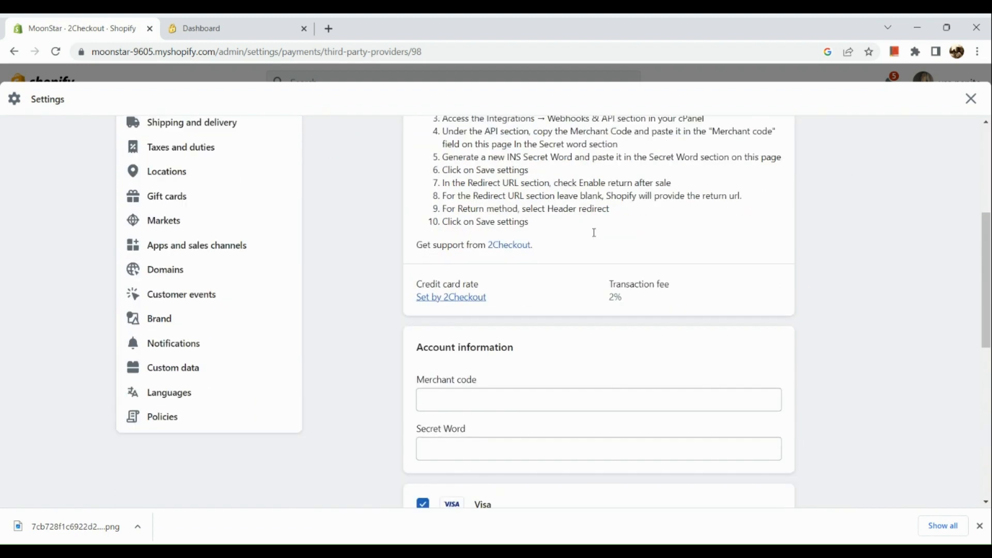
scroll("down", 3)
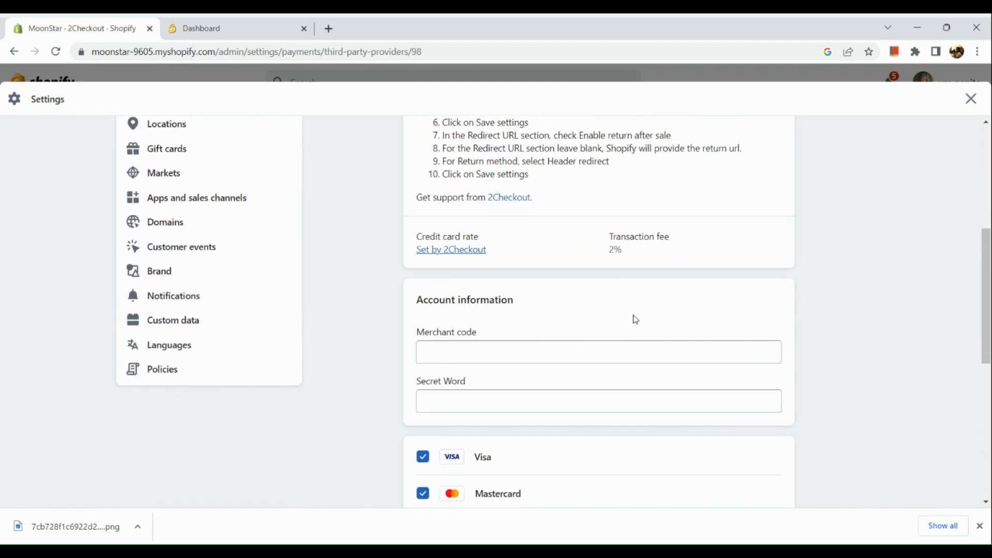
scroll("down", 3)
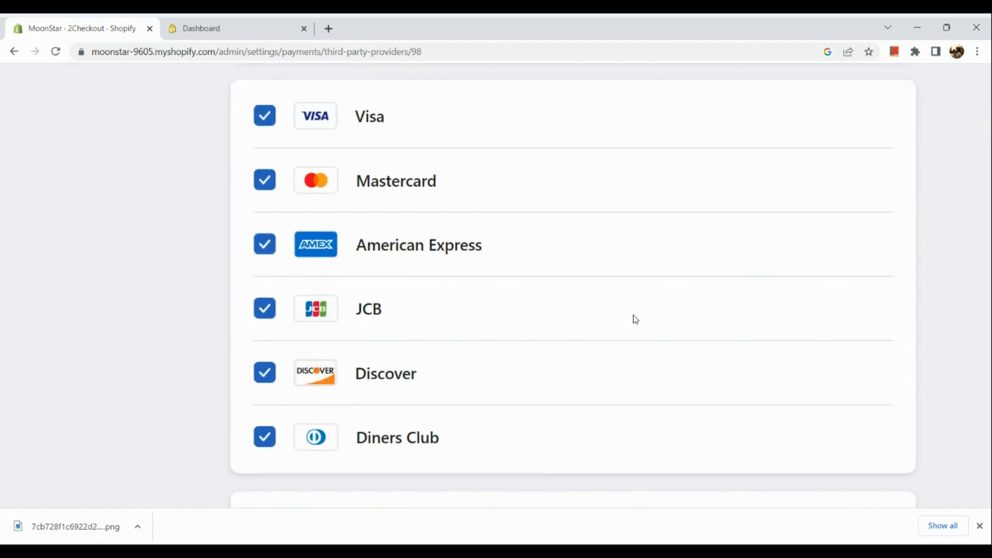
mouse_move(506, 287)
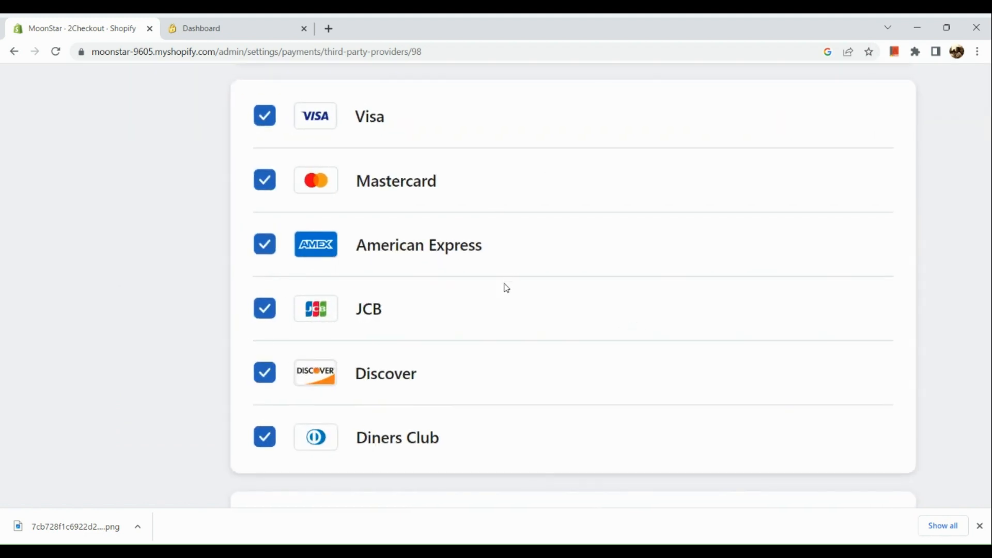
mouse_move(478, 440)
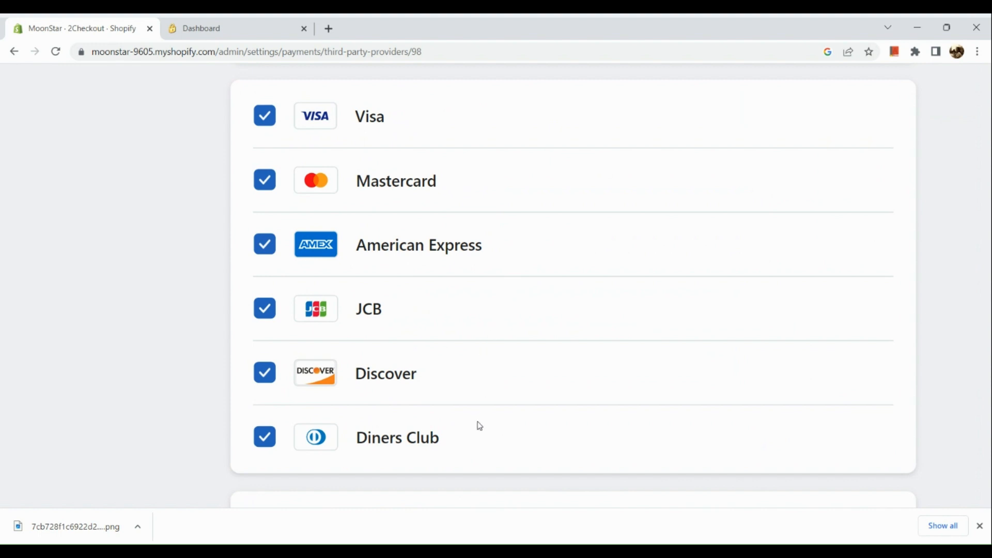
mouse_move(518, 448)
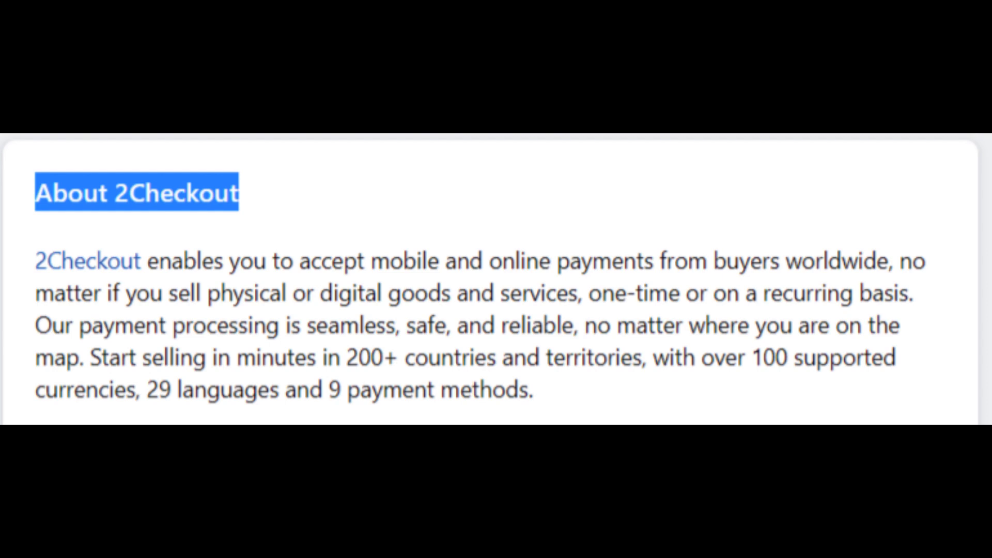
- Review the 2SELL, 2SUBSCRIBE and 2MONETIZE plans and start the free 2SUBSCRIBE sign-up
scroll("down", 3)
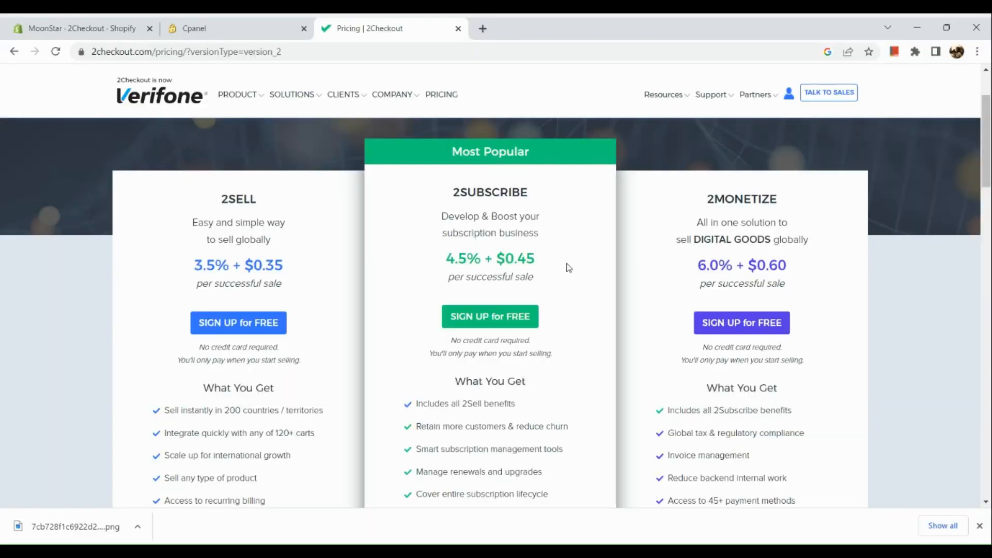
scroll("down", 3)
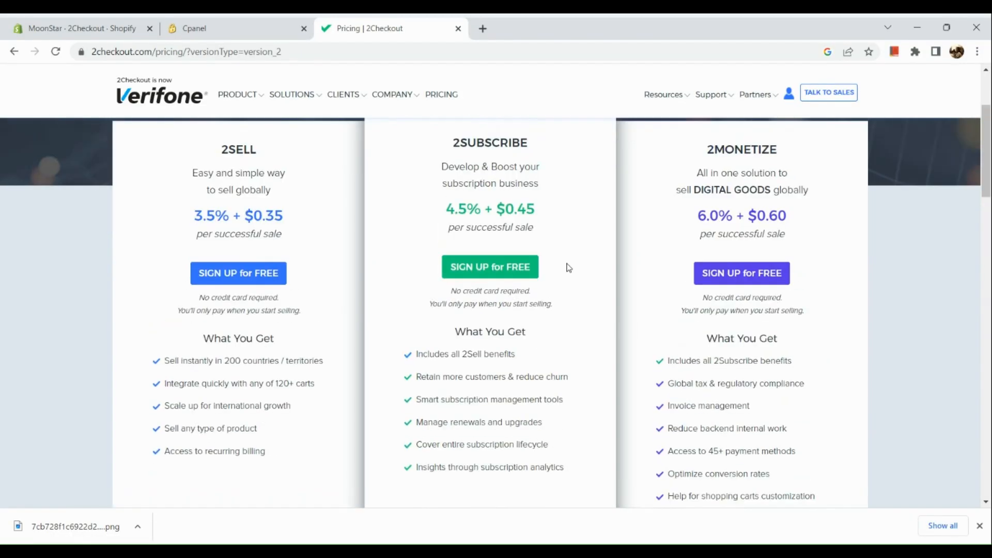
mouse_move(197, 154)
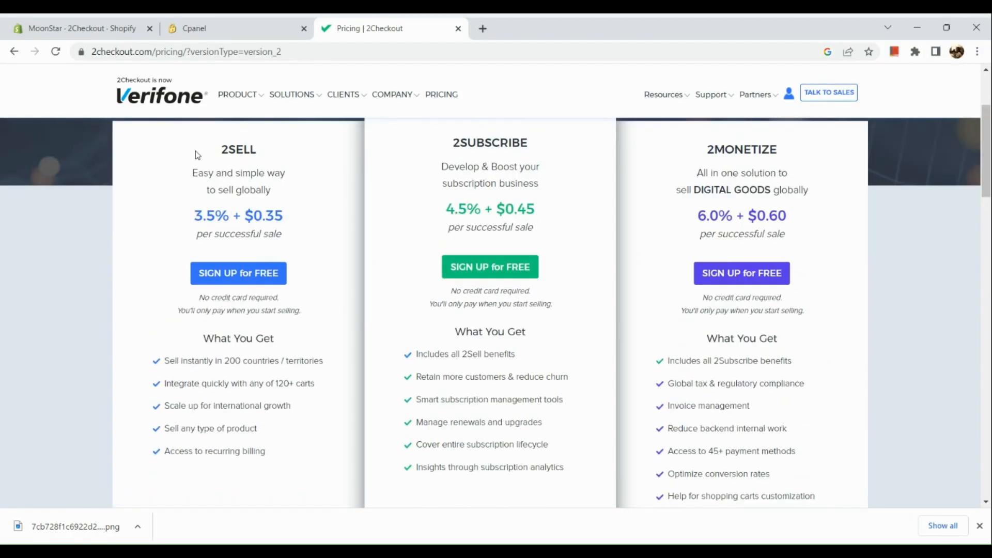
mouse_move(451, 150)
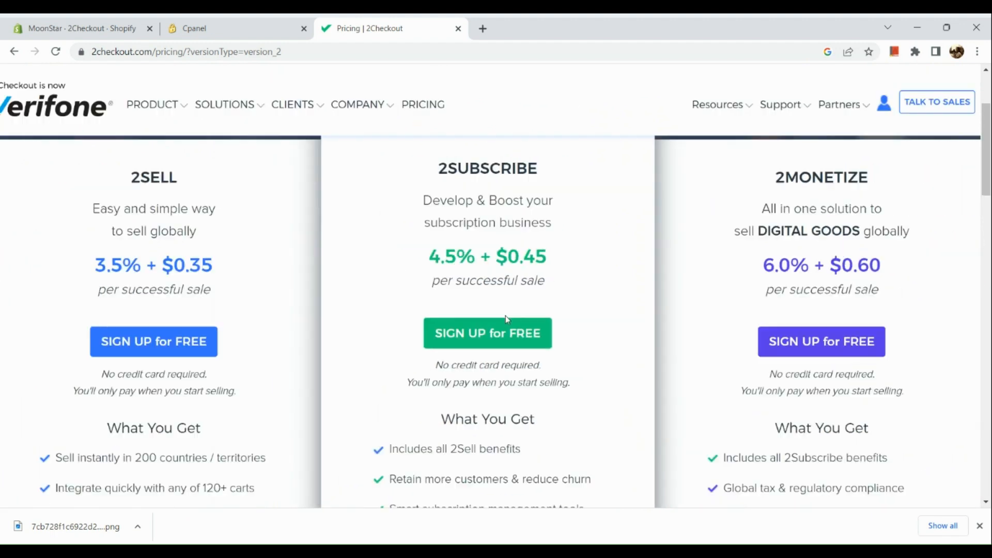
left_click(488, 333)
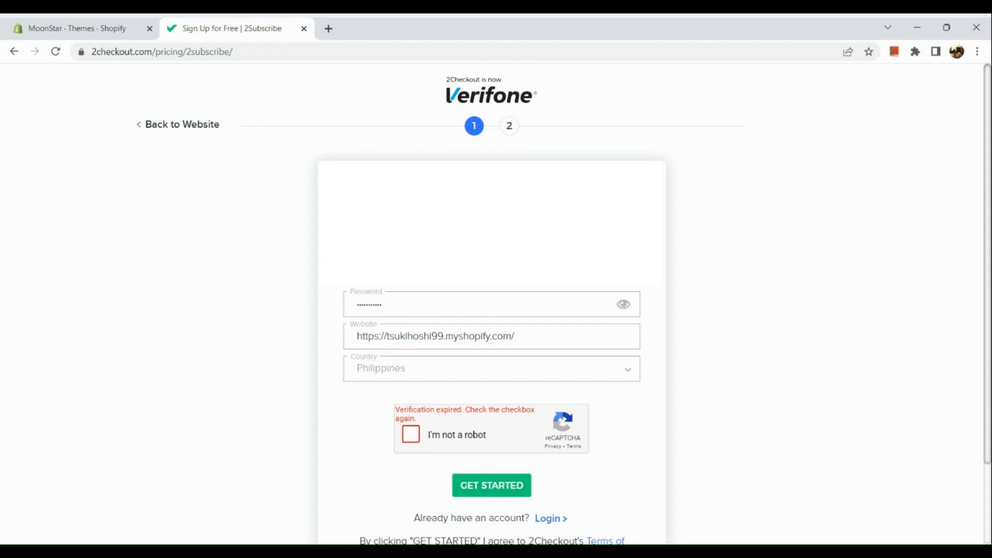
- Pass the human verification check and submit the sign-up details
scroll("down", 3)
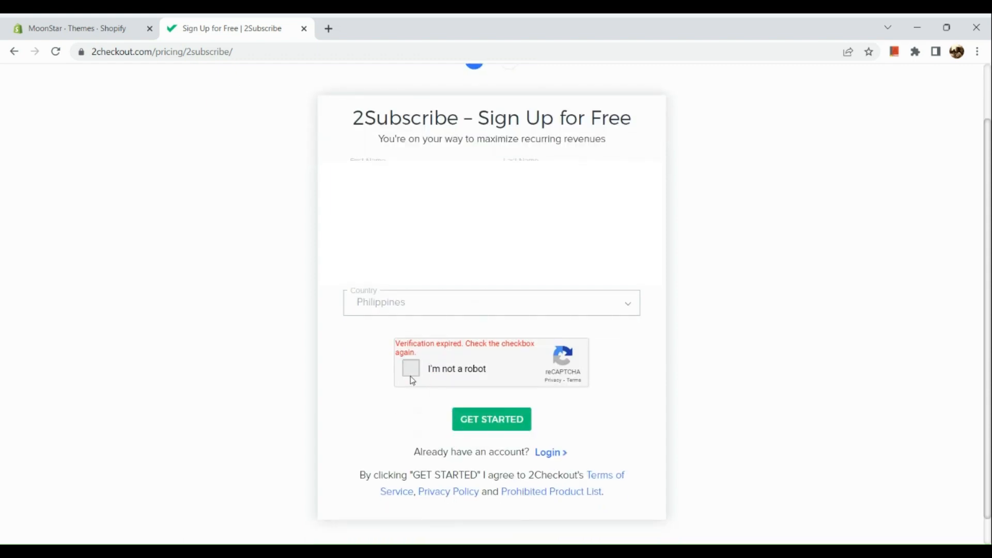
left_click(412, 368)
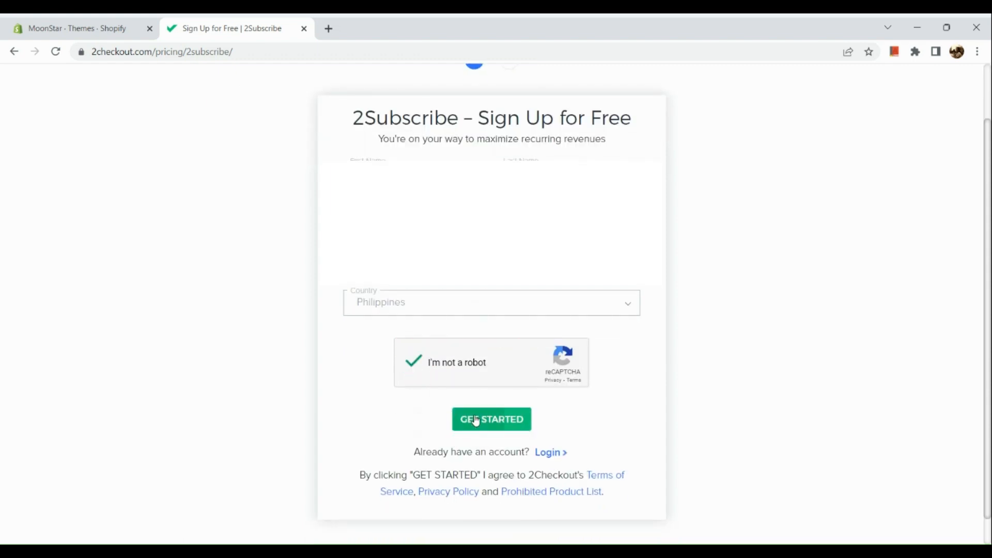
left_click(492, 420)
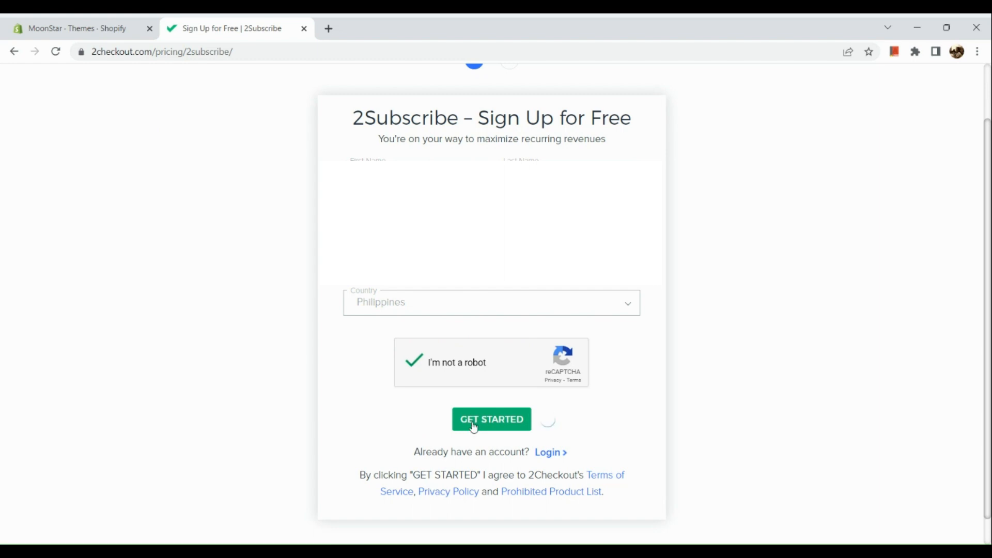
left_click(492, 420)
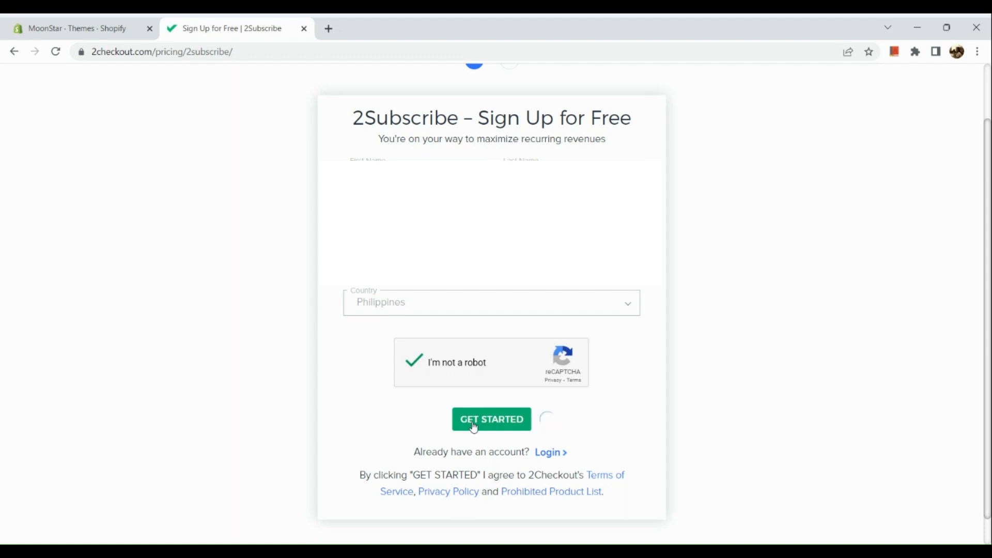
left_click(492, 420)
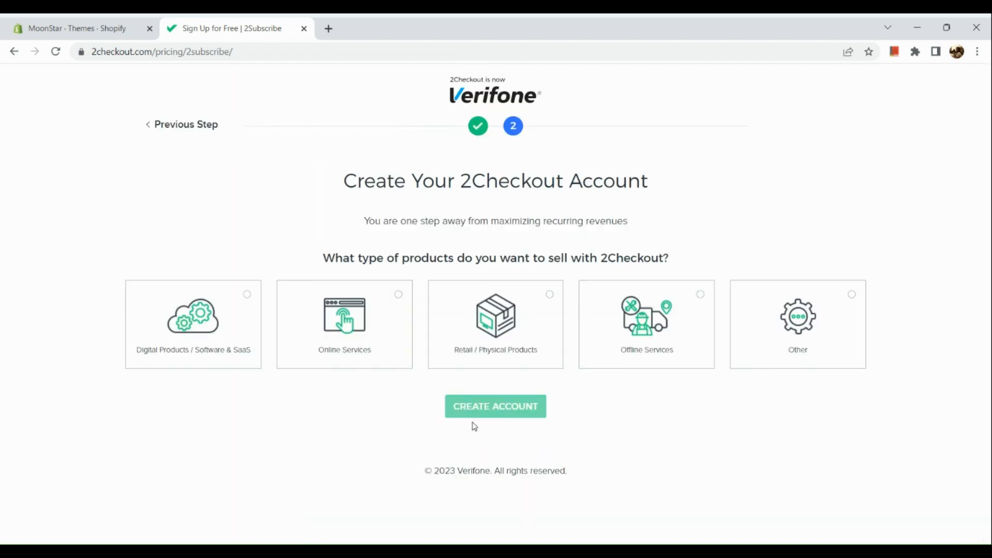
- Choose Other as the product type and create the 2Checkout account
left_click(192, 339)
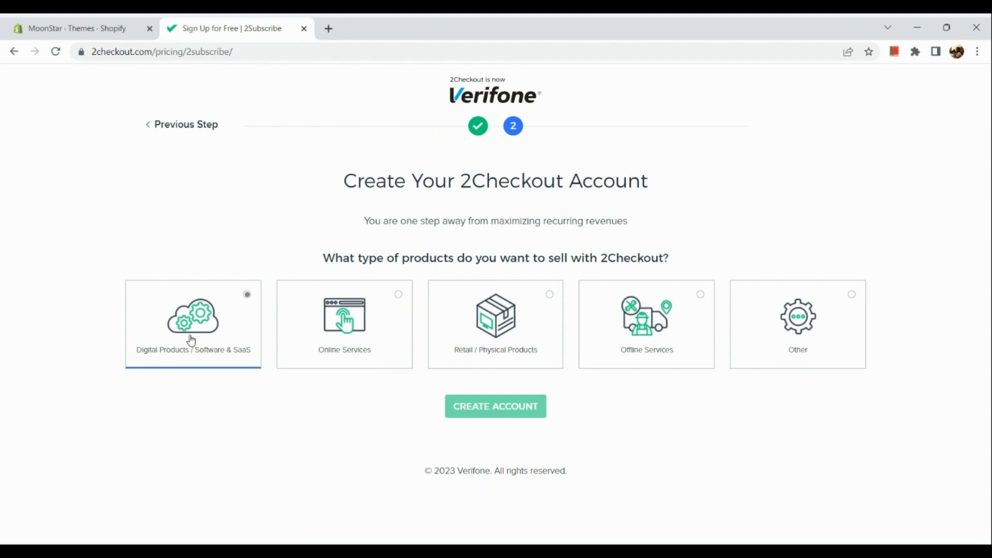
left_click(798, 325)
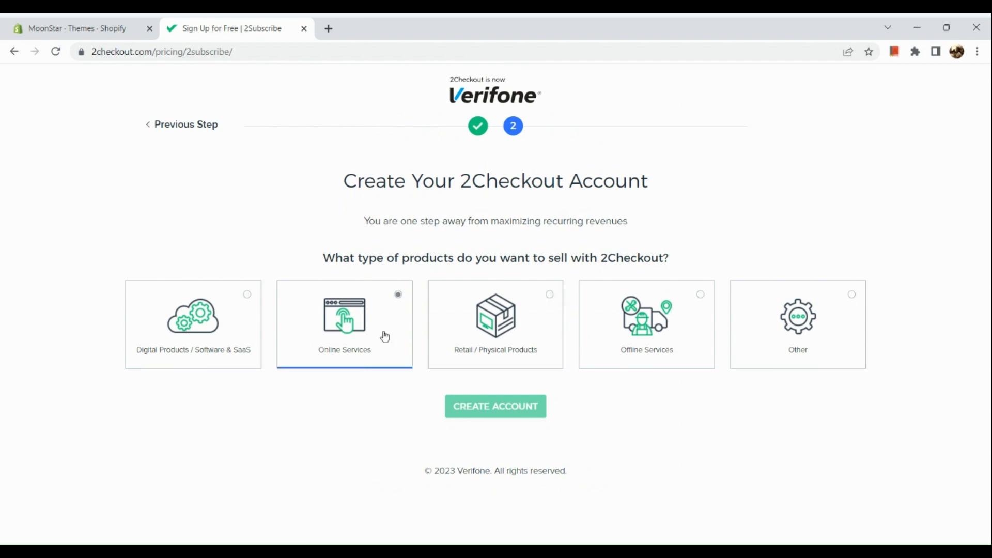
left_click(496, 324)
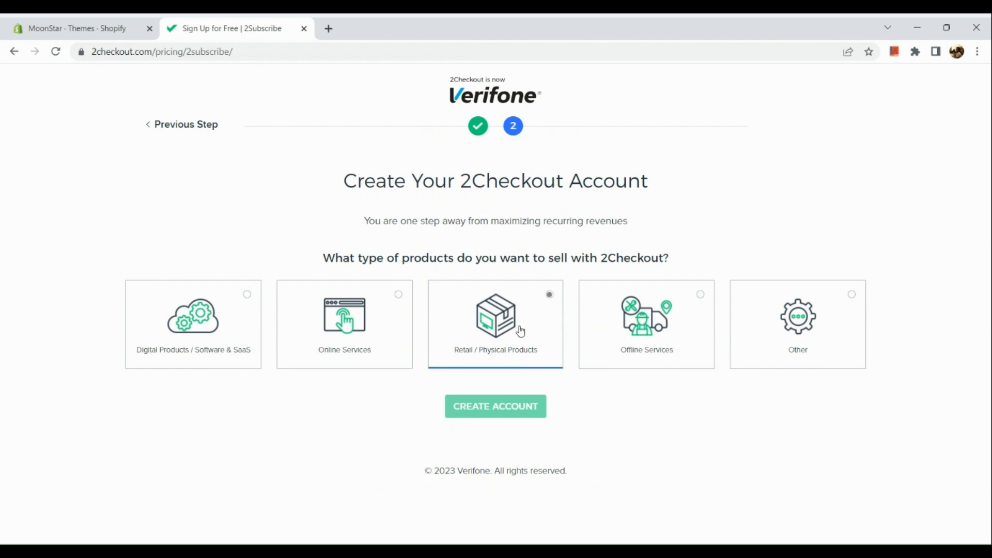
left_click(495, 324)
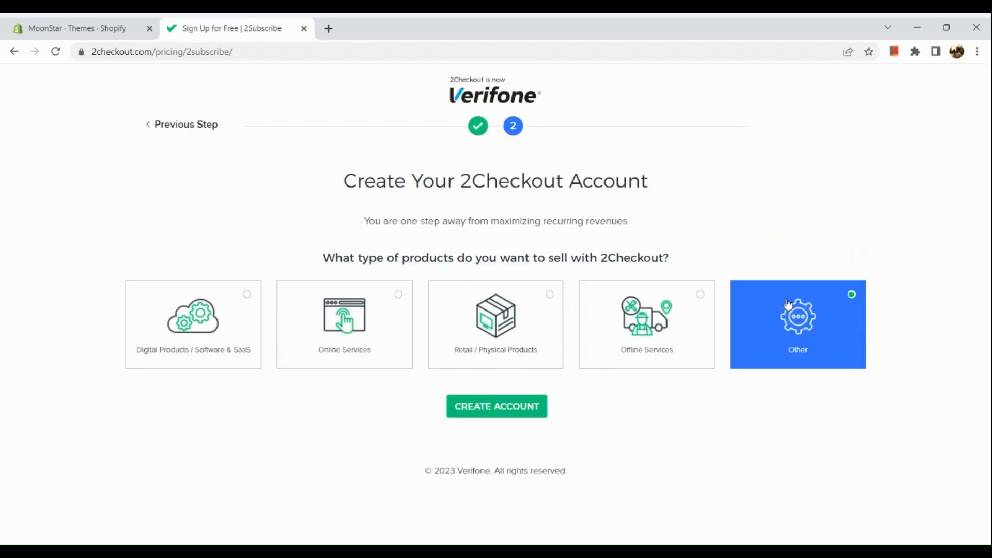
mouse_move(756, 346)
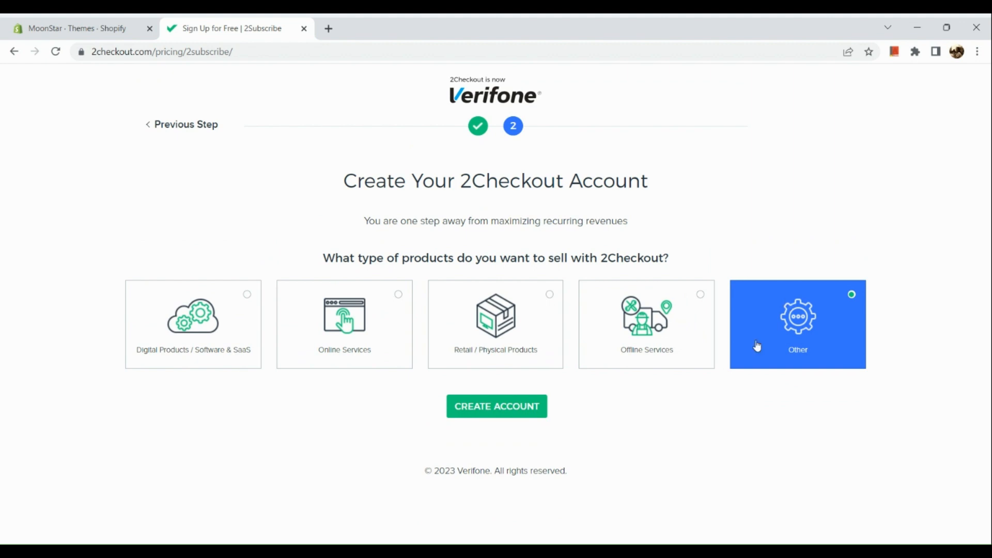
left_click(496, 406)
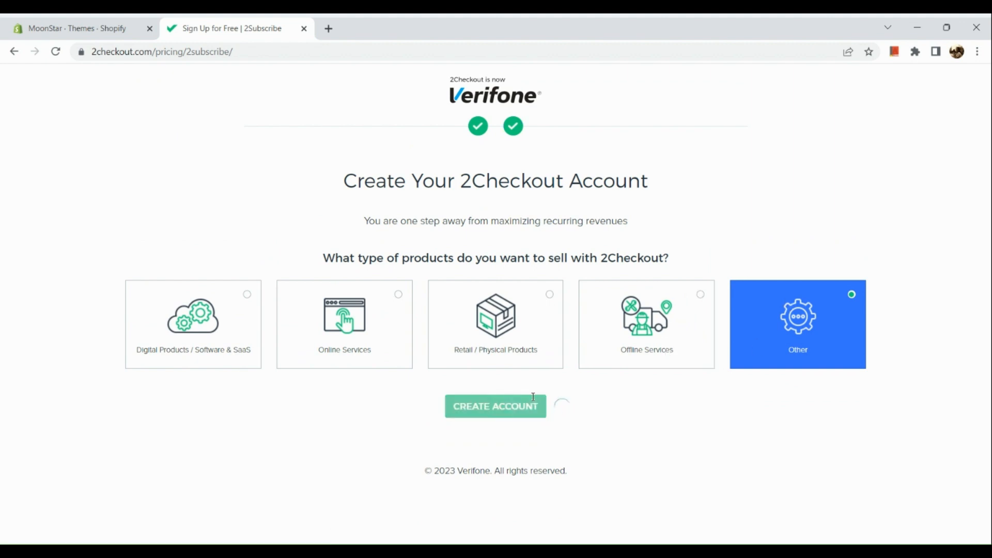
left_click(496, 406)
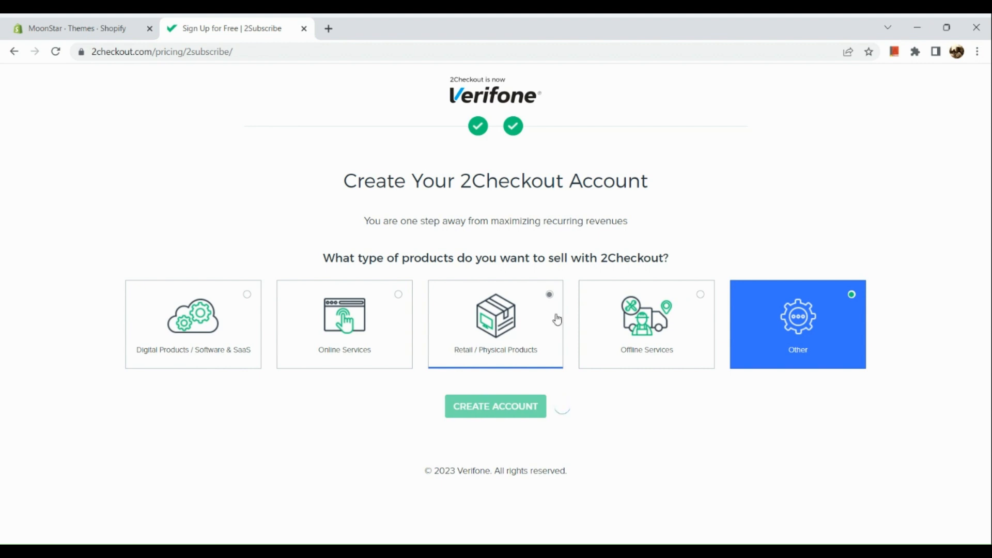
mouse_move(491, 357)
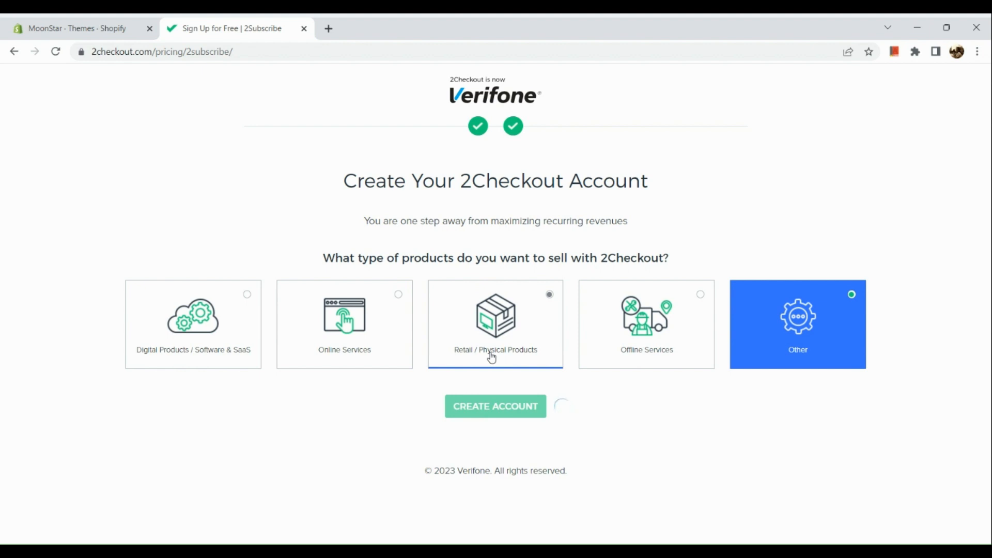
left_click(496, 407)
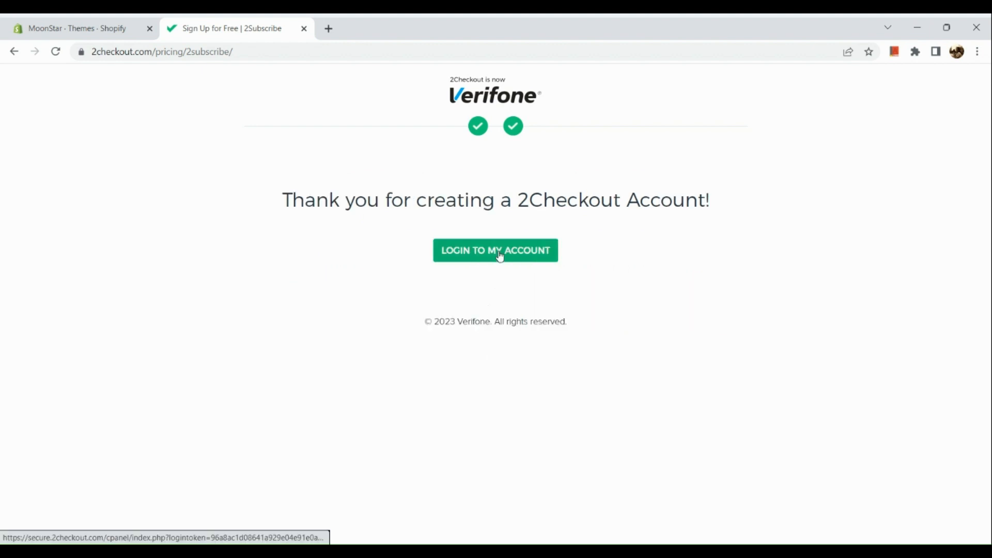
- Go to the sign-in page from the thank-you page and enter the username and password
left_click(496, 250)
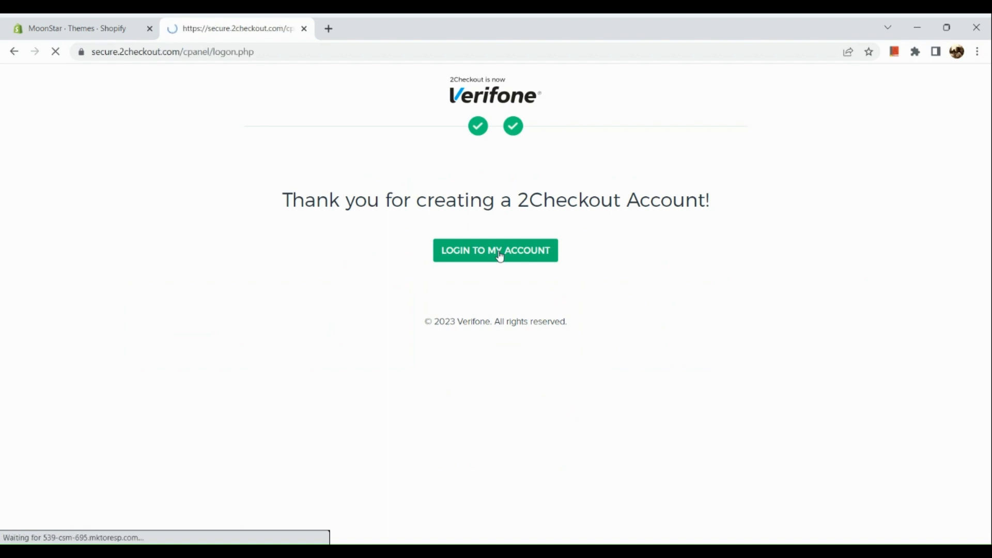
left_click(496, 250)
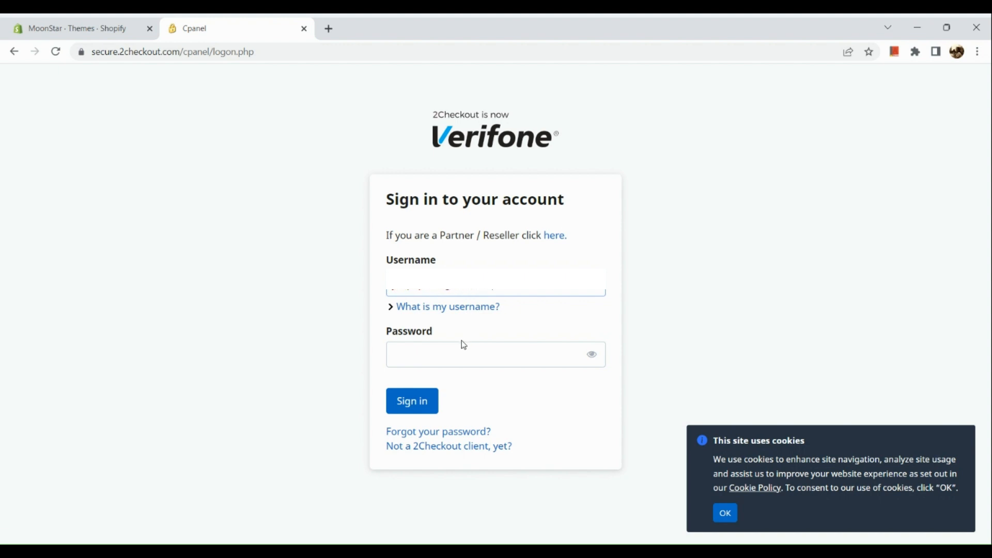
type("•")
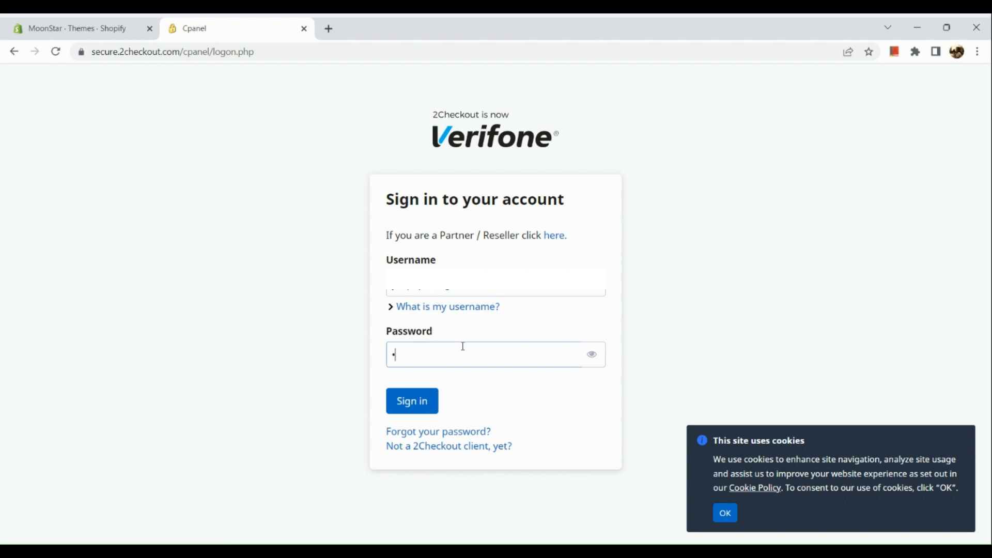
type("password")
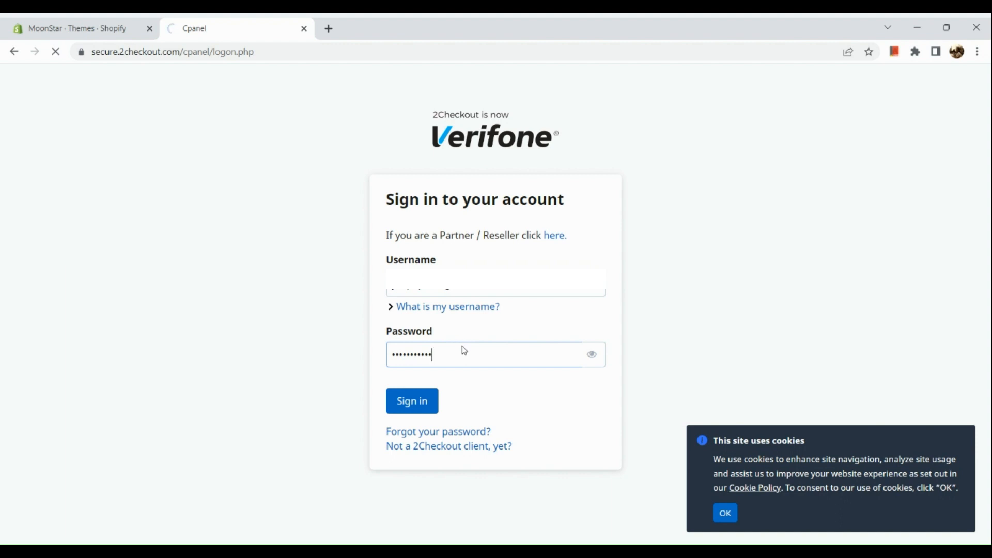
- Sign in to reach the 2Checkout welcome dashboard
left_click(412, 401)
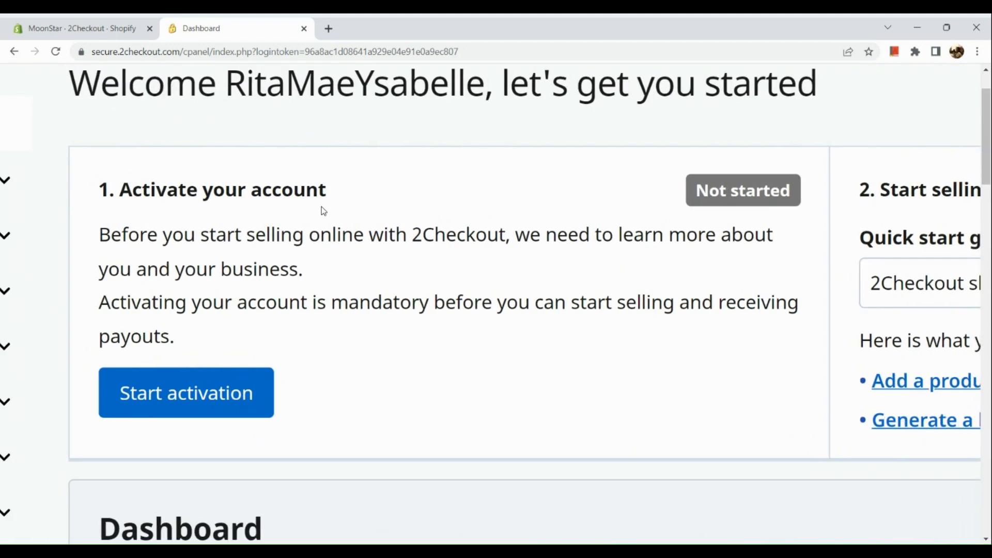
mouse_move(203, 383)
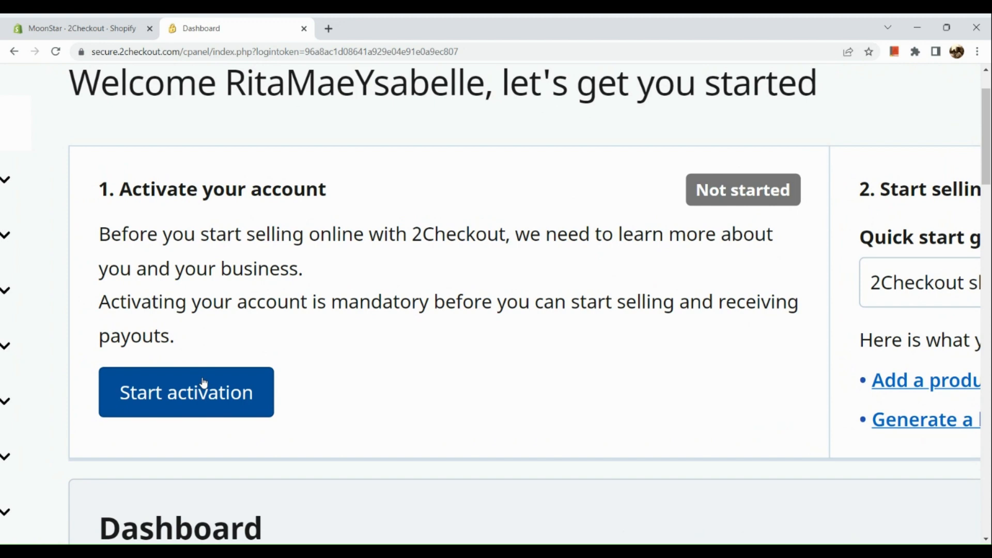
- Start account activation and move to the About your business step
left_click(187, 391)
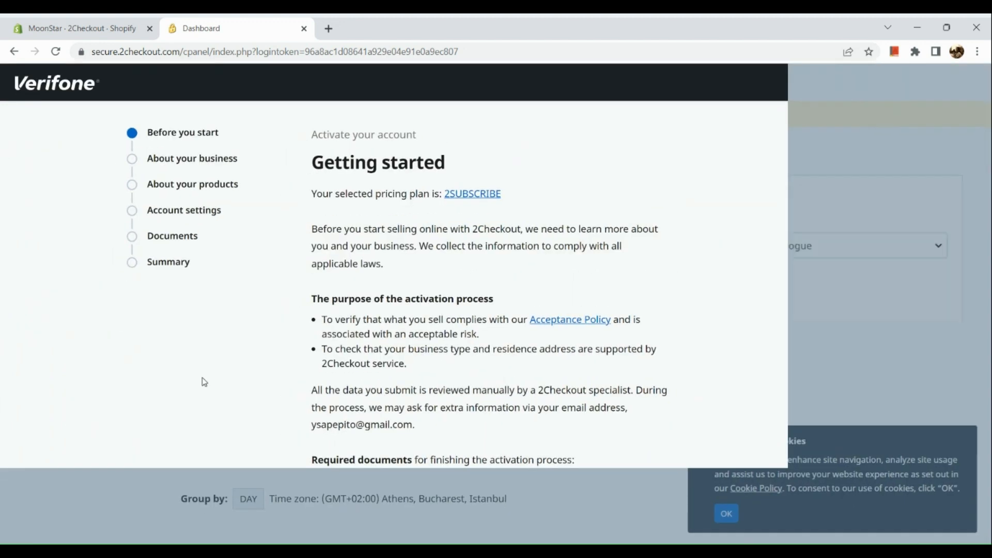
left_click(726, 513)
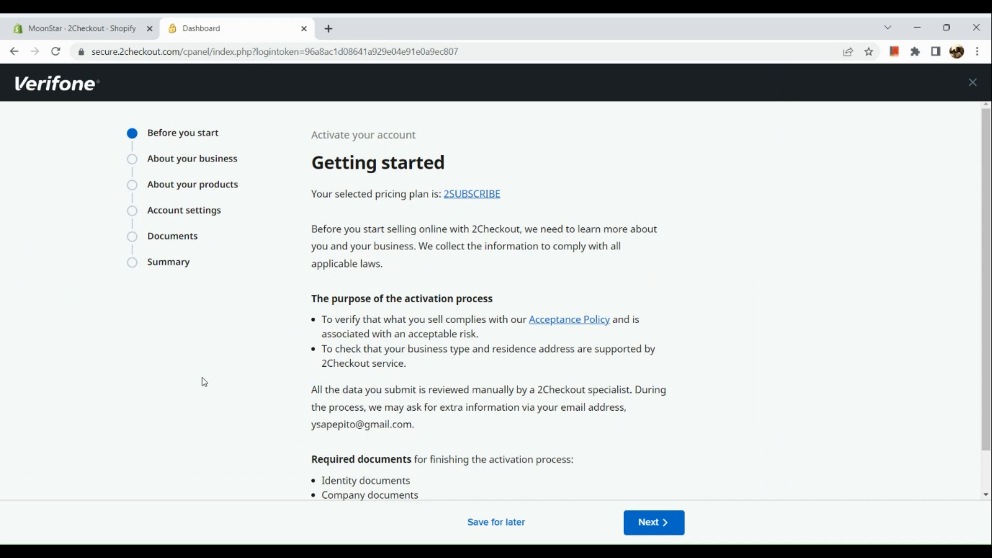
scroll("down", 3)
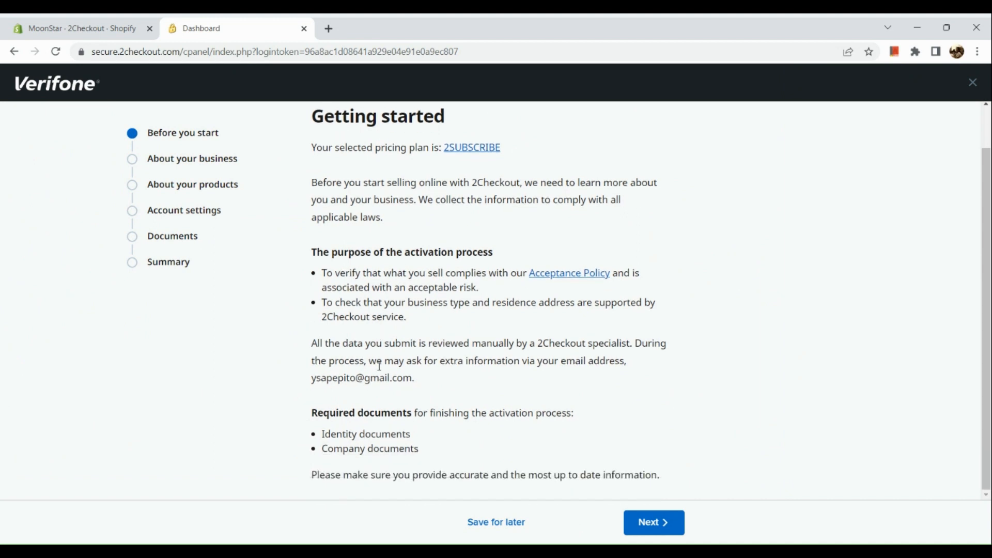
mouse_move(203, 162)
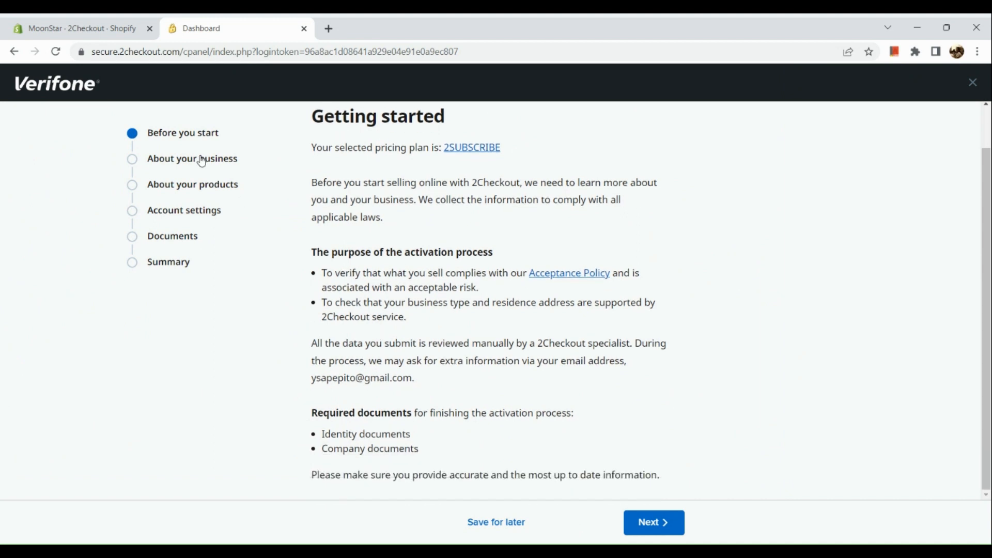
left_click(654, 523)
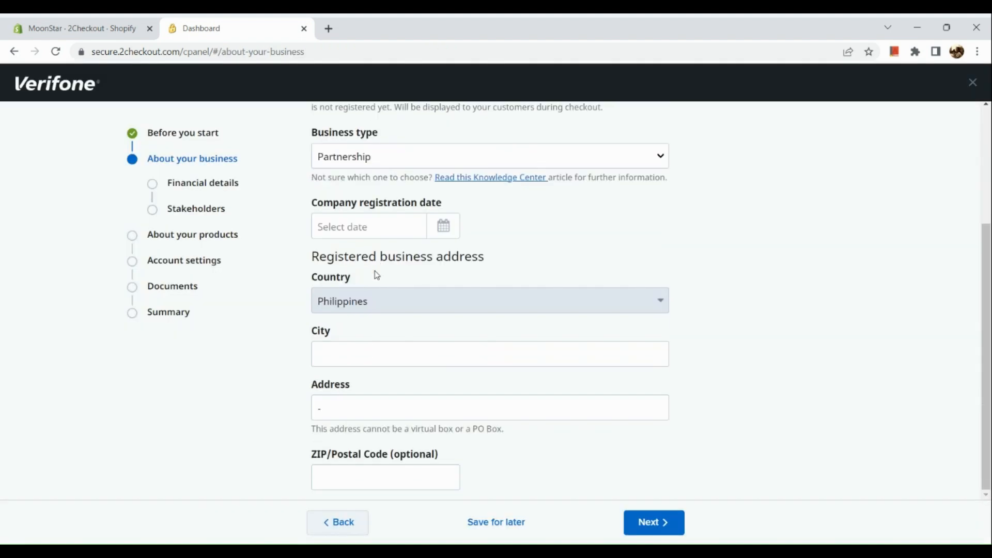
- Enter Cebu as the city and set the company registration date to March 13, 2023
left_click(489, 354)
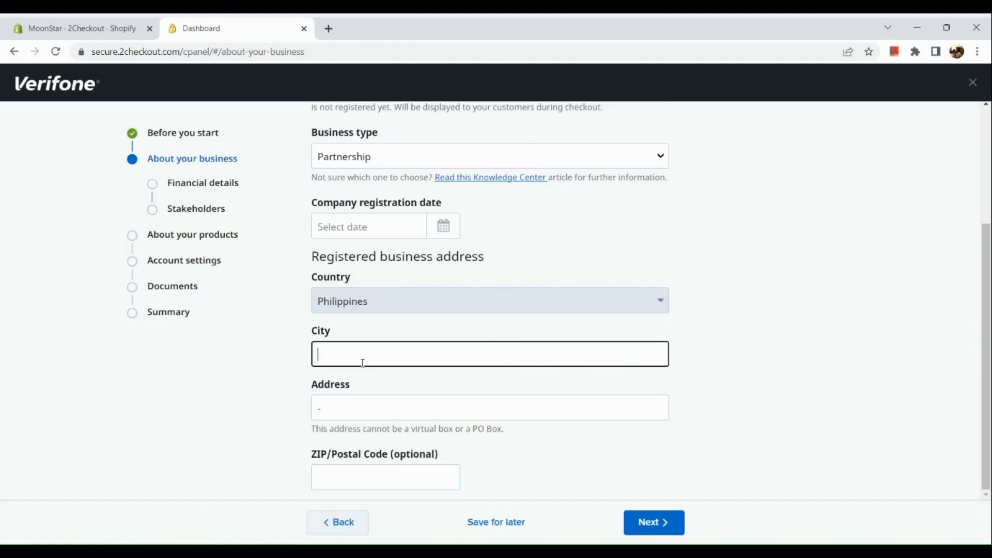
type("Cebu")
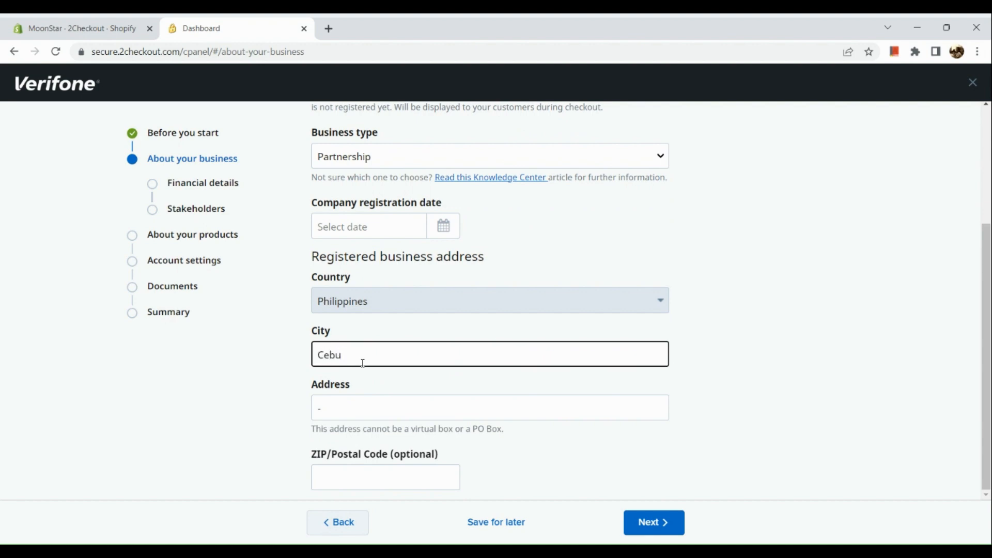
left_click(368, 225)
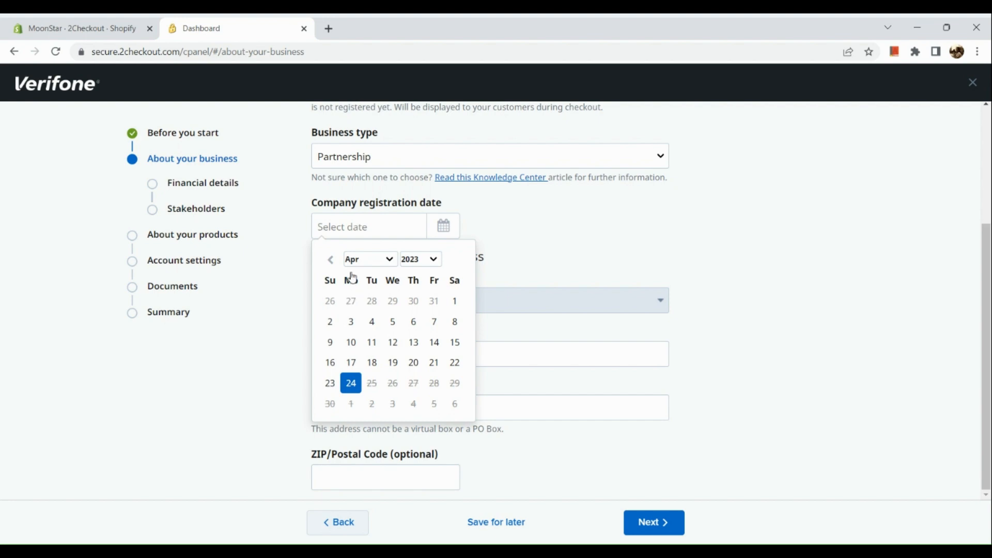
left_click(331, 259)
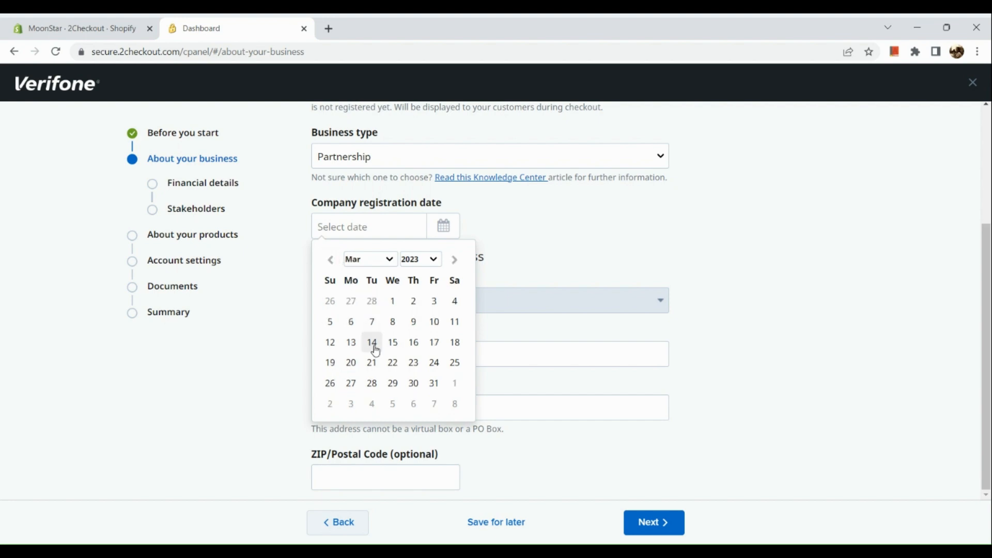
left_click(352, 342)
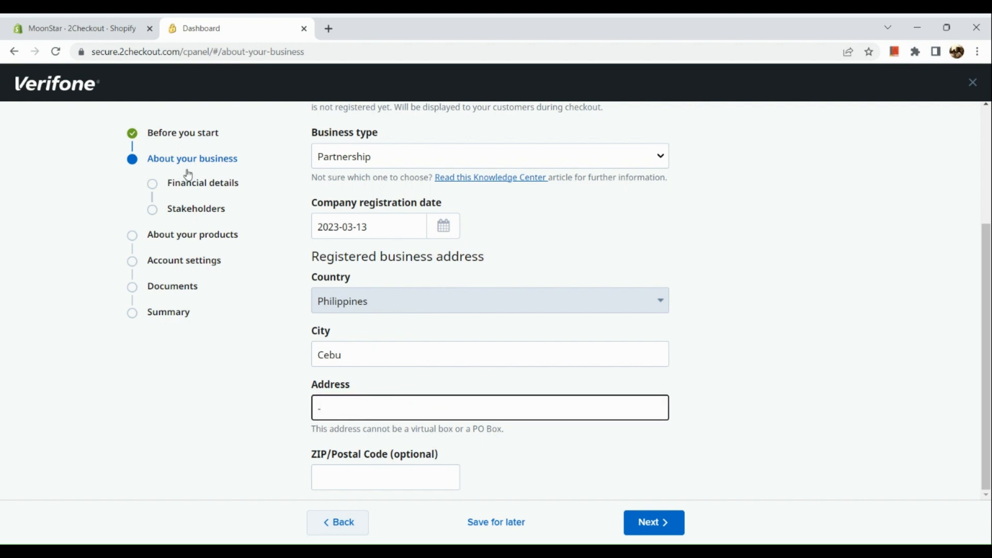
left_click(653, 522)
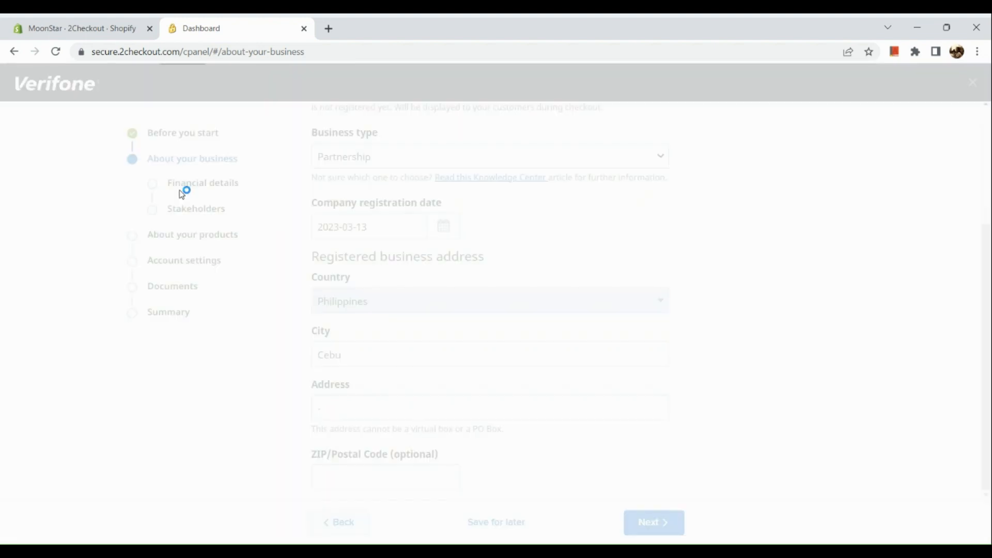
- Review the empty Financial details step of the activation
left_click(203, 183)
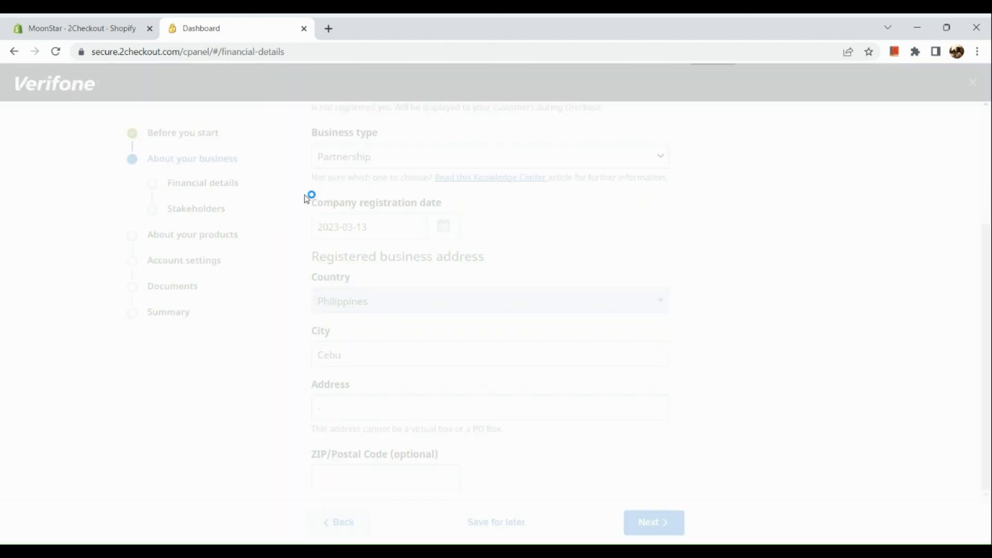
left_click(654, 523)
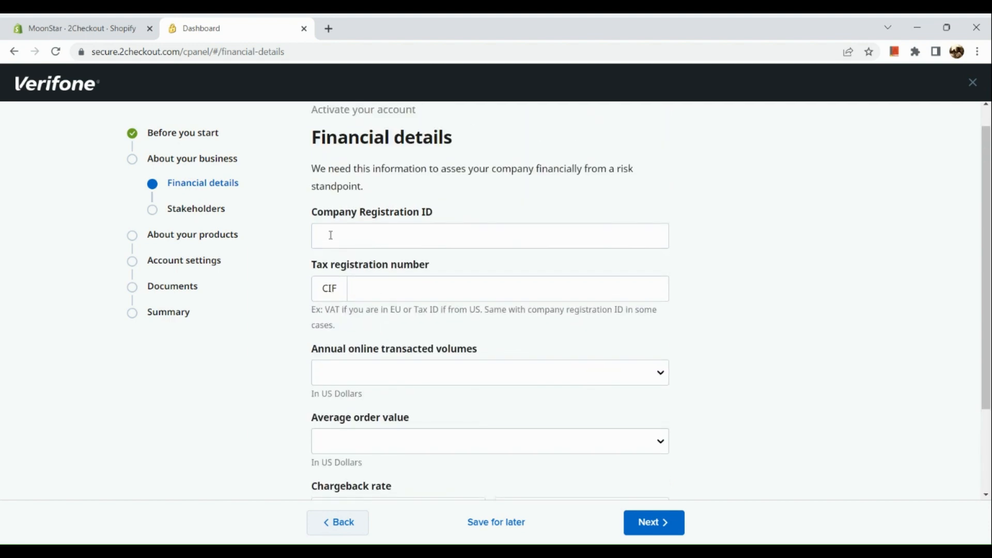
scroll("down", 3)
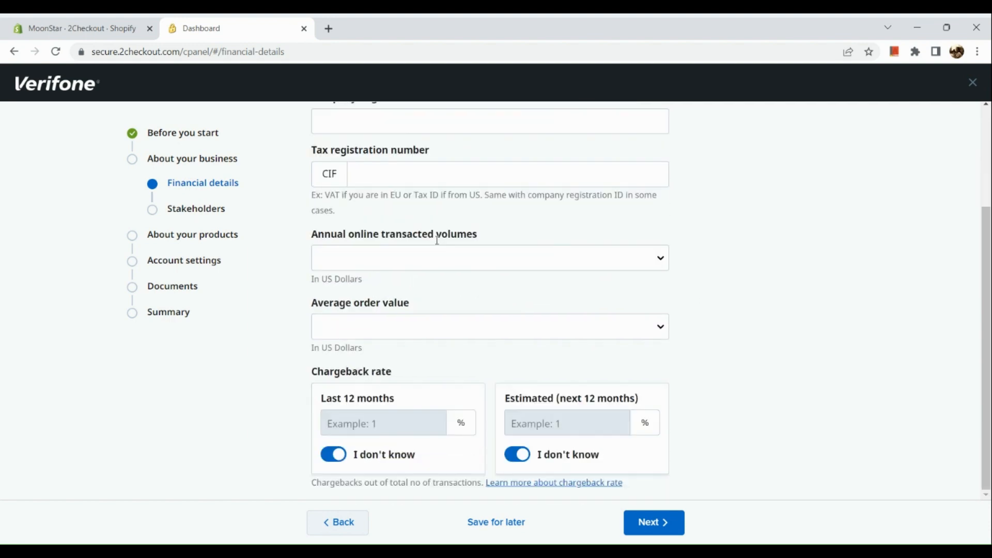
mouse_move(199, 251)
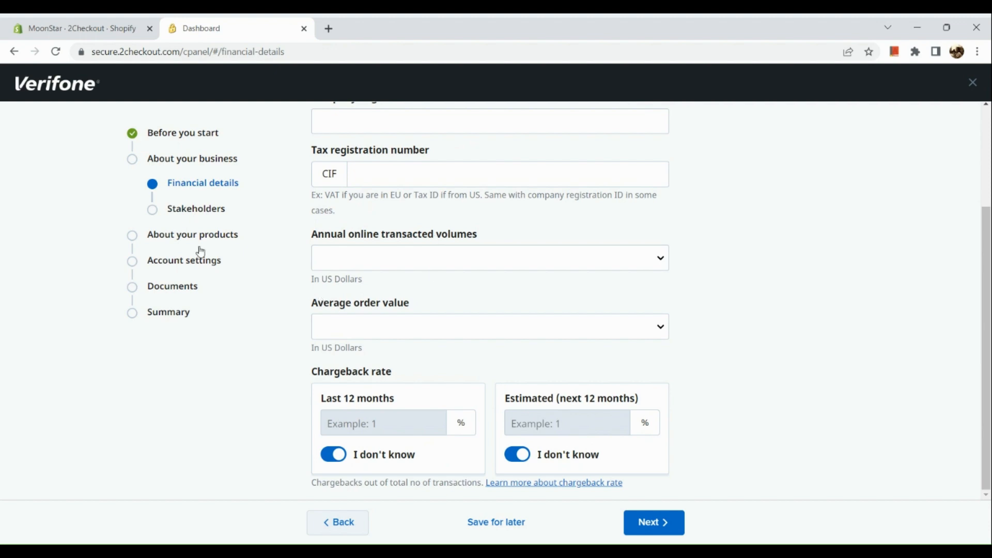
mouse_move(209, 203)
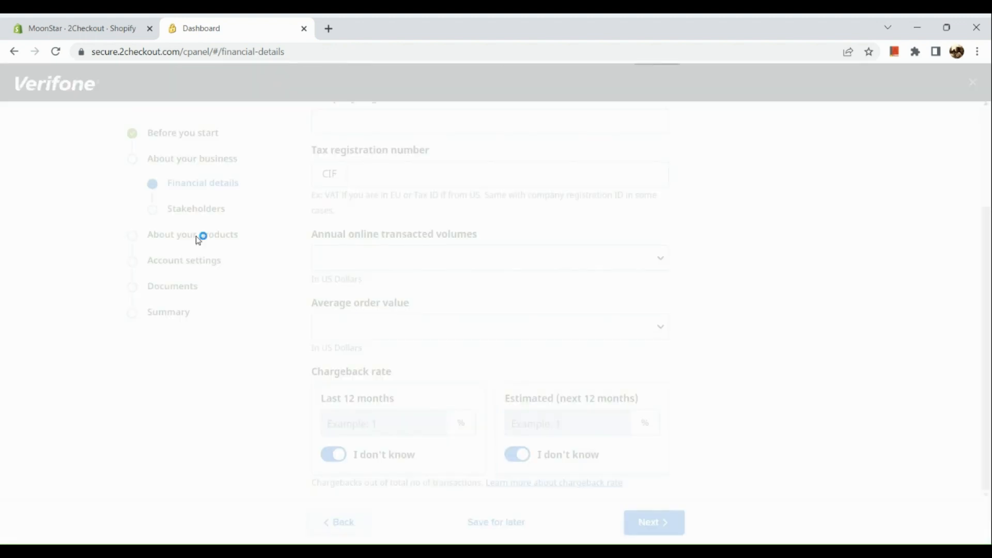
- On About your products keep Other as category and answer No to prior online transactions
left_click(193, 234)
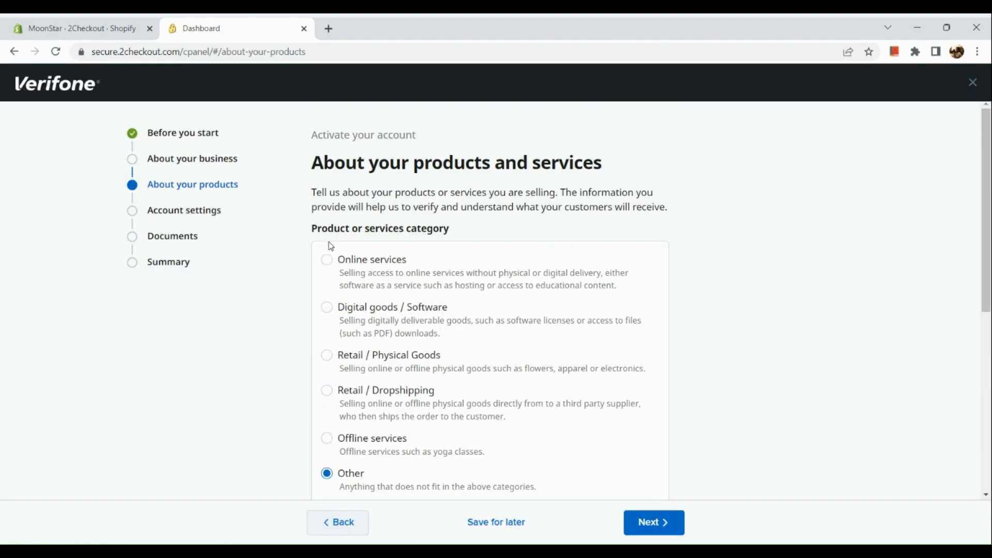
scroll("down", 3)
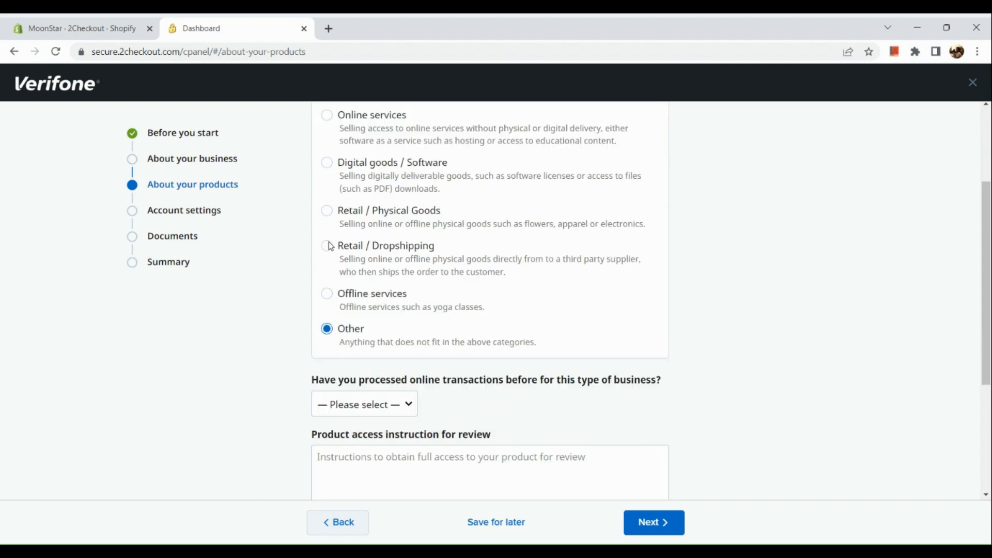
scroll("down", 3)
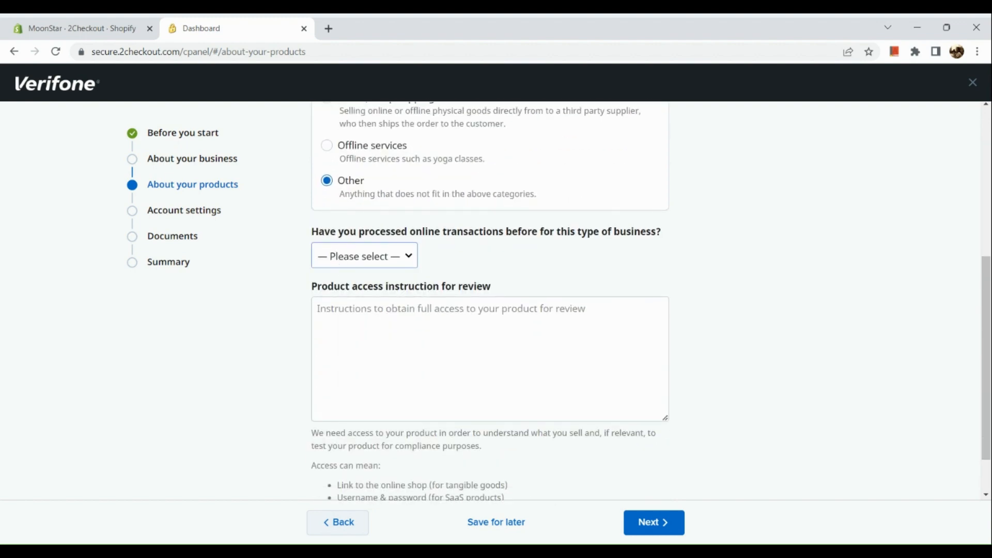
left_click(364, 254)
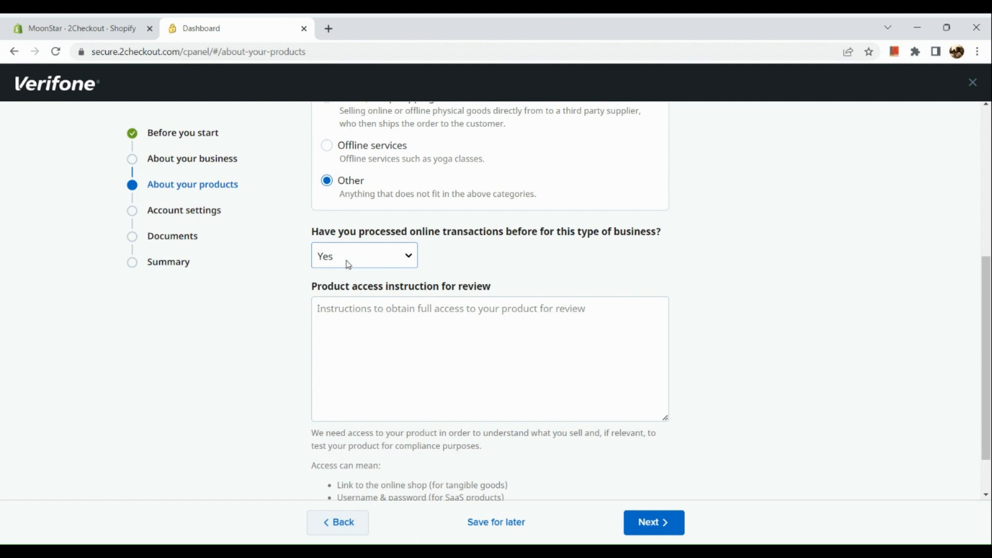
left_click(364, 254)
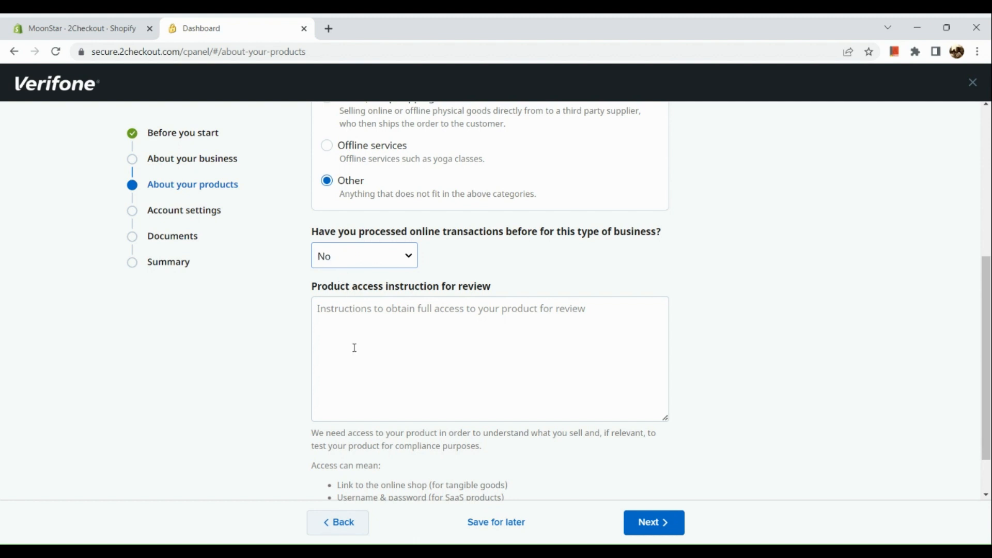
scroll("down", 3)
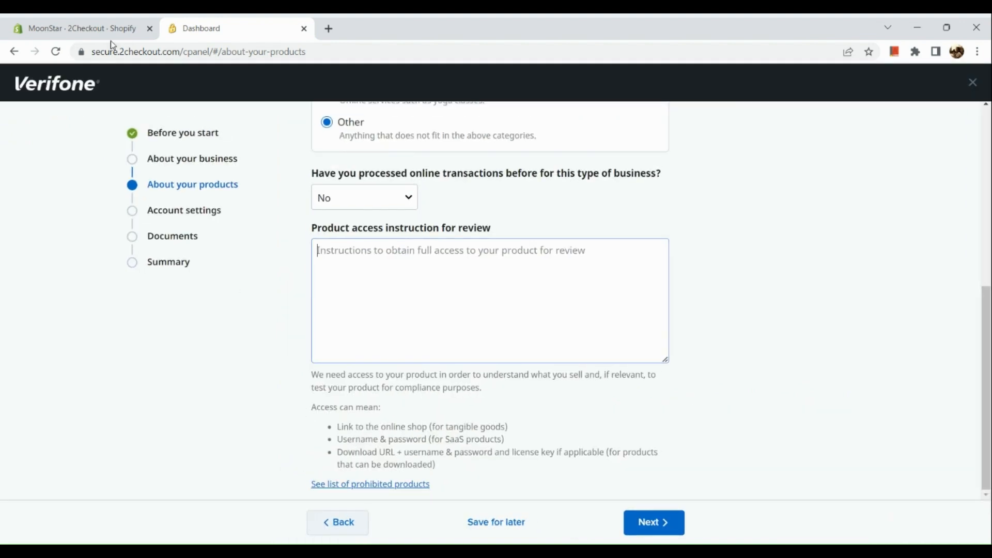
- On the account settings step, set the payout method to Paypal and the payout currency to USD
left_click(653, 523)
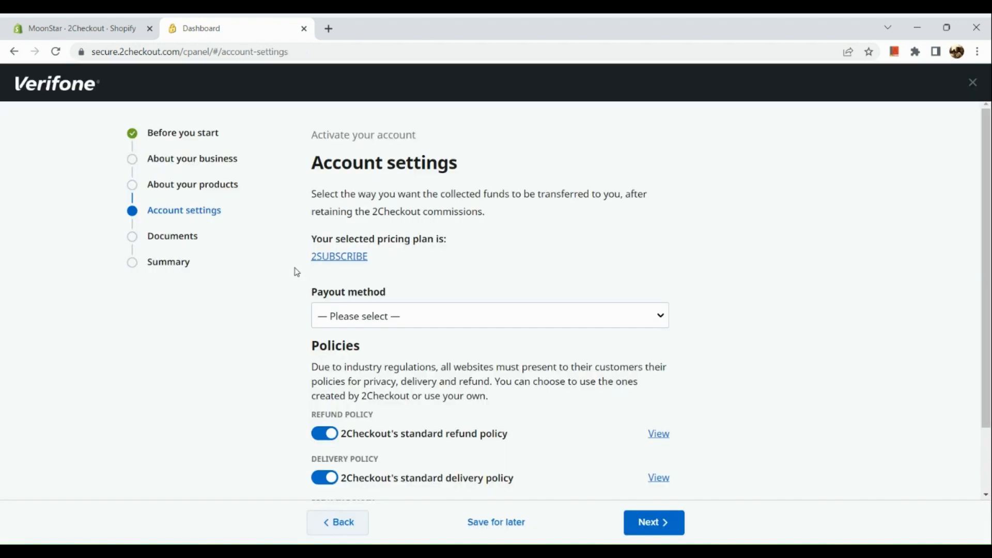
scroll("down", 3)
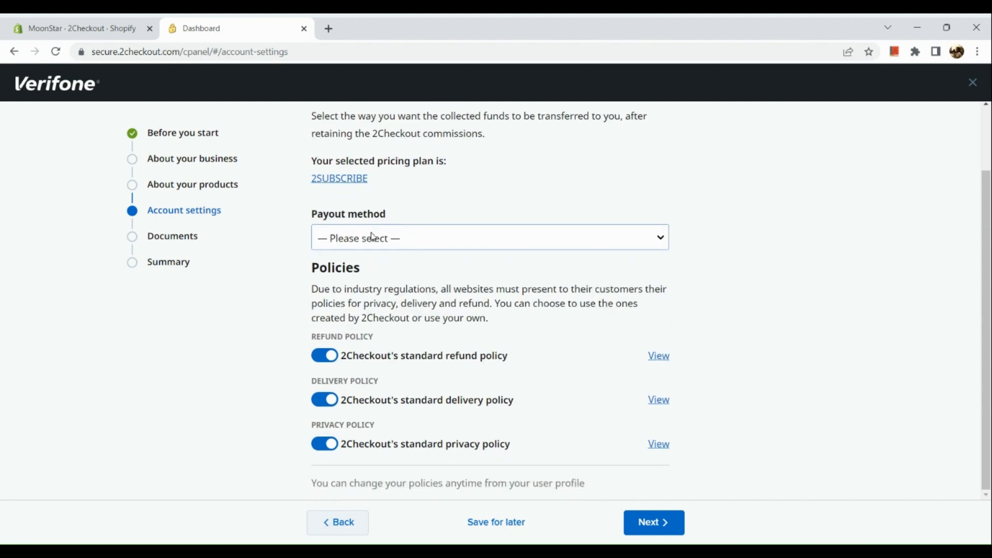
left_click(489, 238)
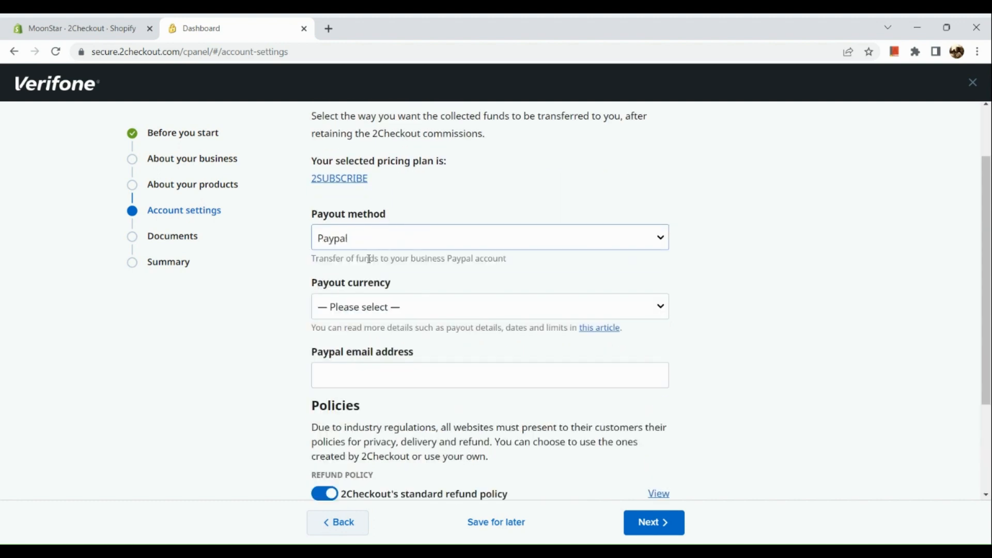
scroll("down", 3)
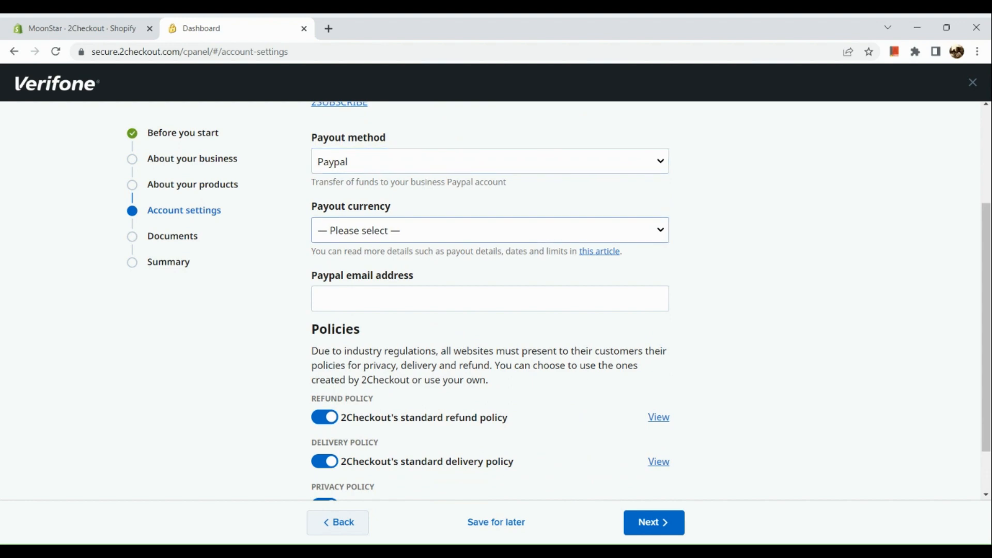
left_click(490, 229)
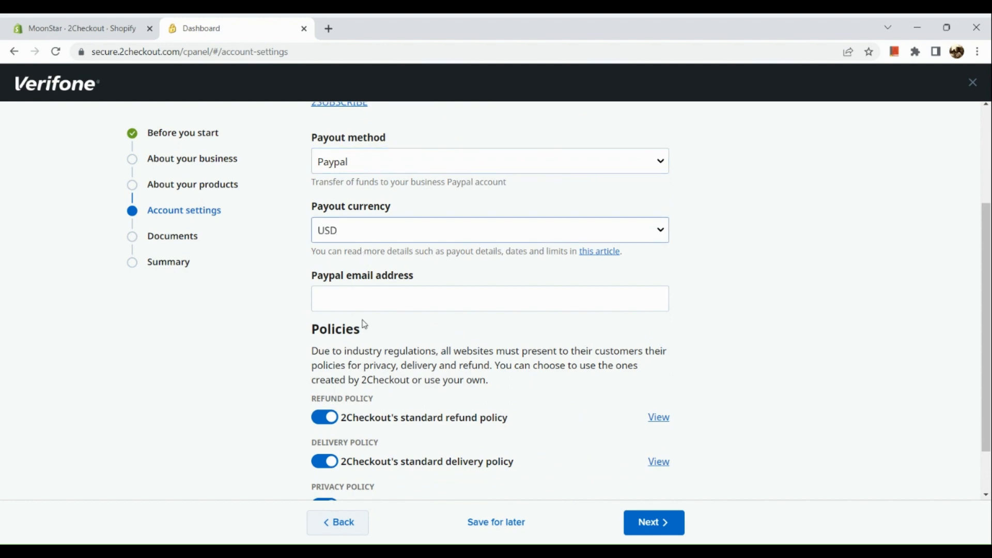
scroll("down", 3)
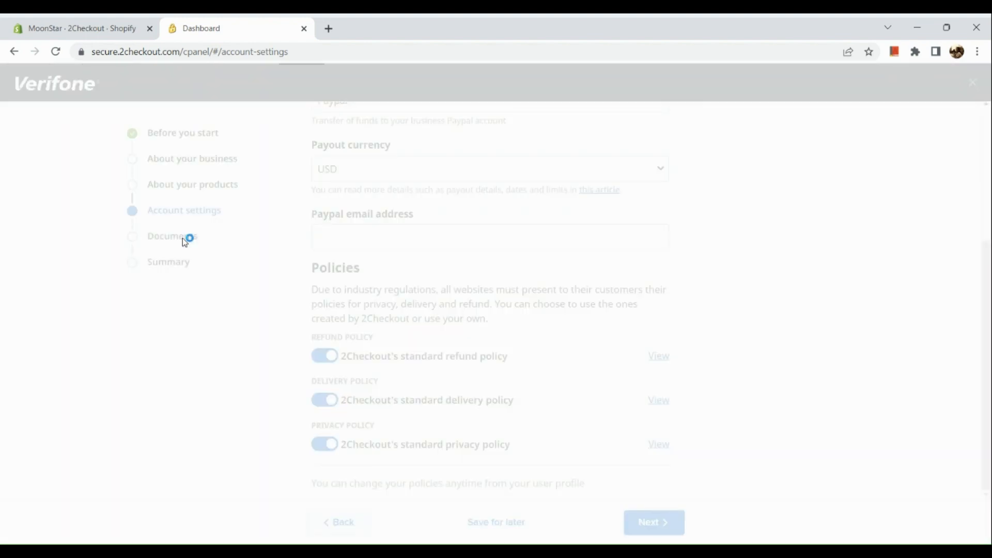
- Enter the Paypal email address and continue toward the documents step
left_click(655, 523)
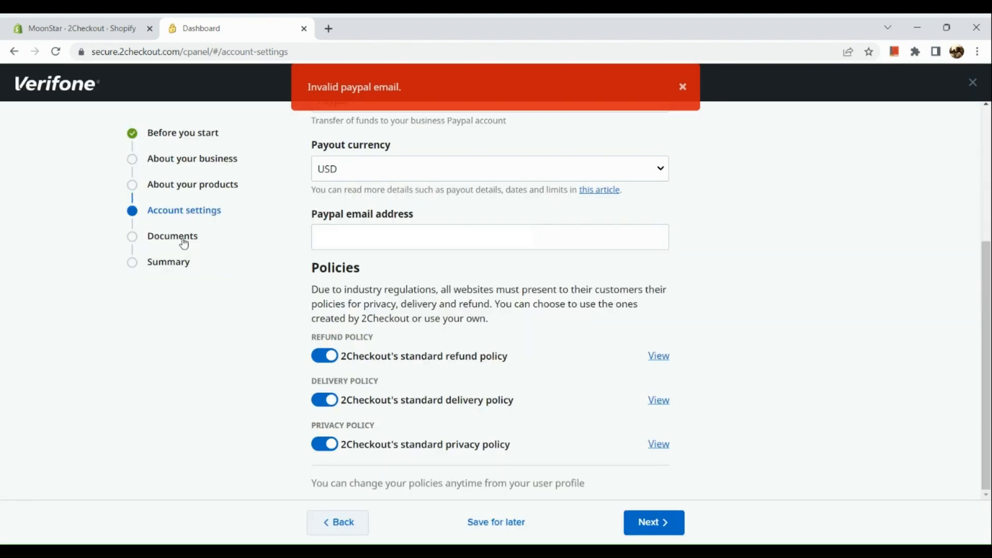
left_click(490, 237)
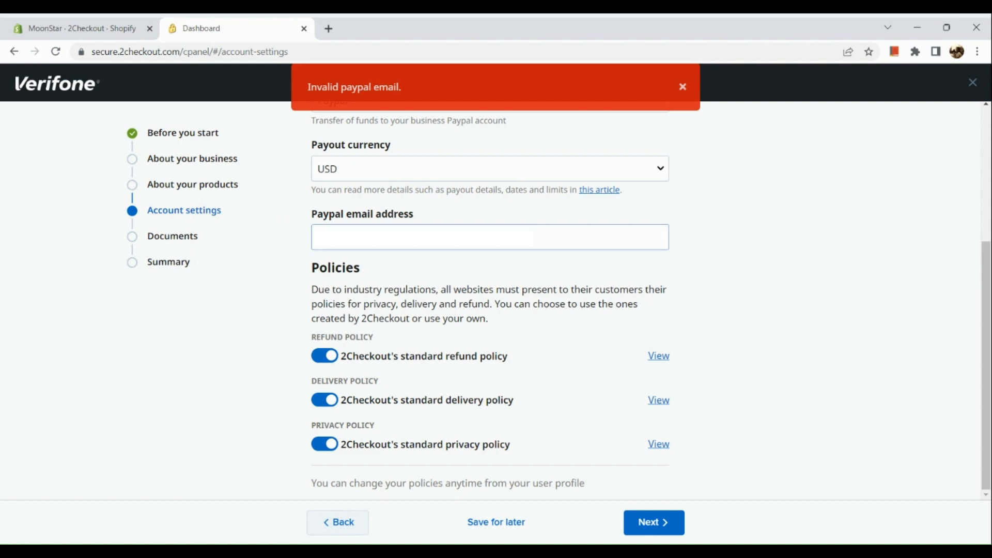
left_click(682, 86)
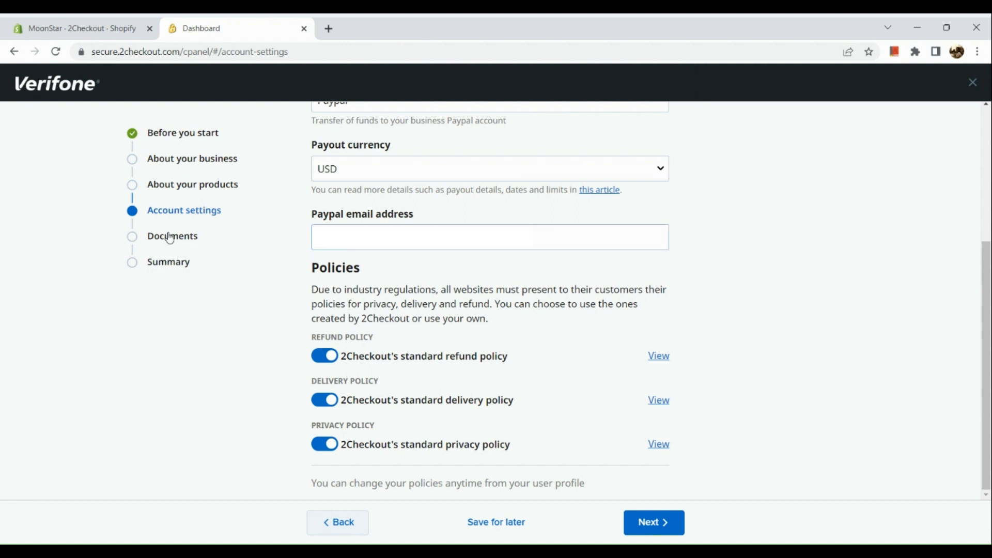
left_click(653, 523)
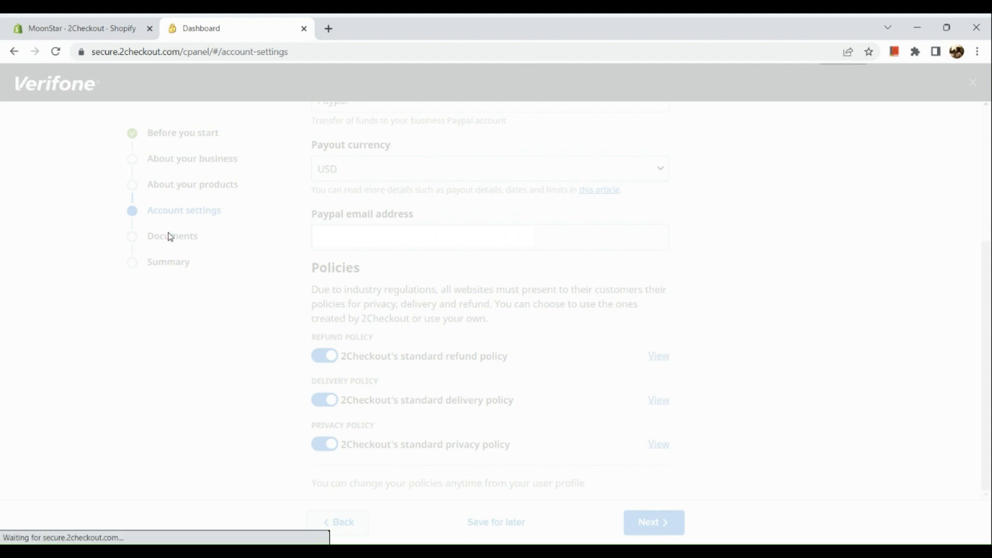
- Review the Documents step's upload areas for ownership, tax, address proof and Paypal screenshot without uploading anything
left_click(653, 523)
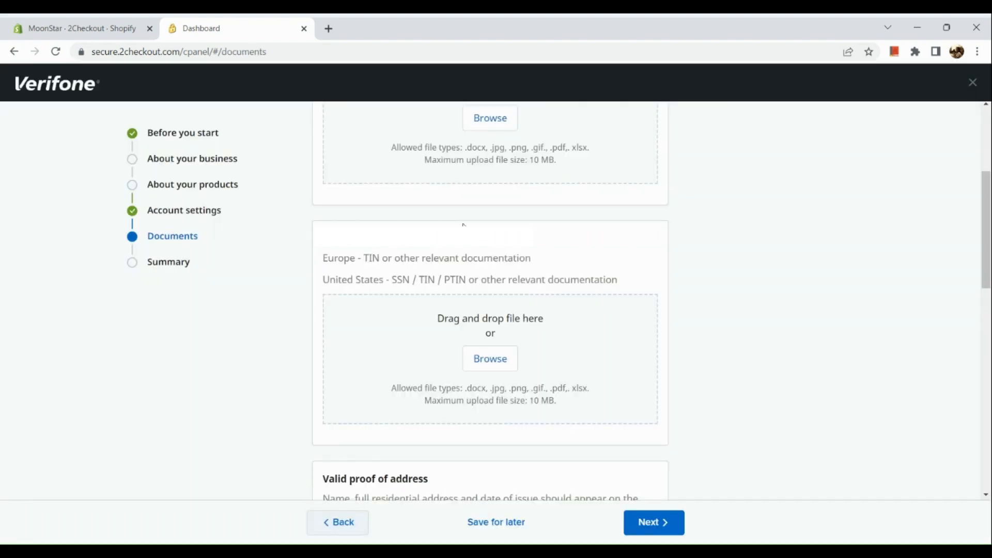
scroll("up", 3)
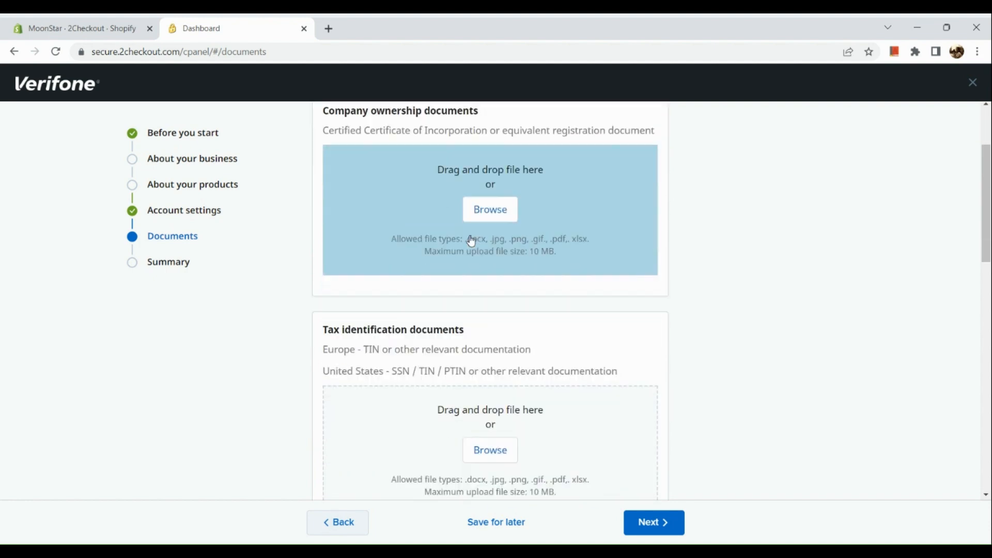
scroll("down", 3)
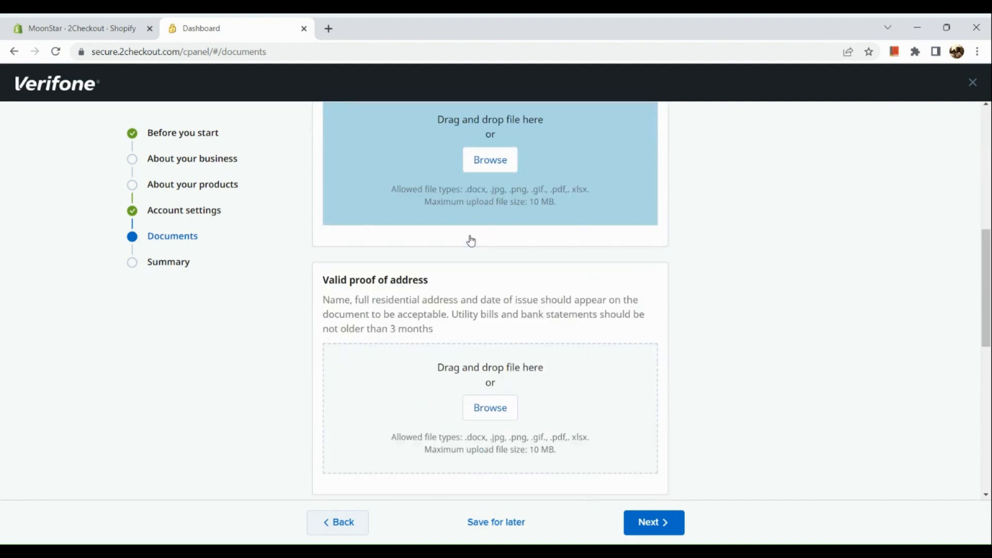
scroll("down", 3)
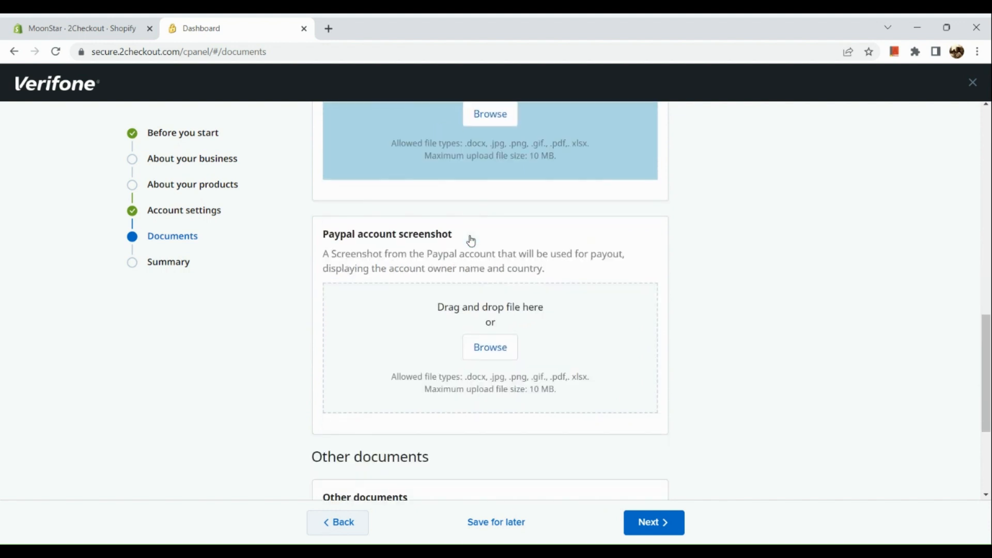
scroll("down", 3)
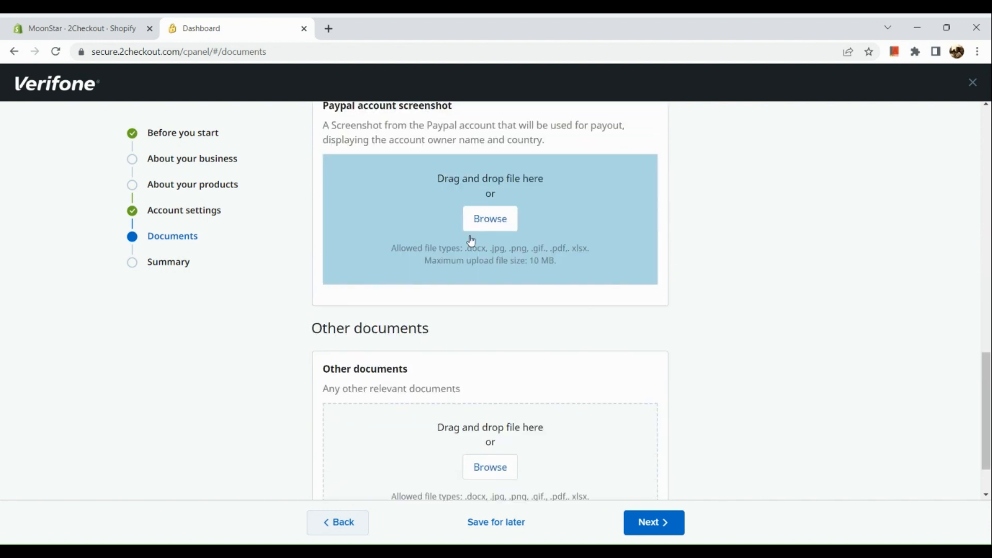
scroll("down", 3)
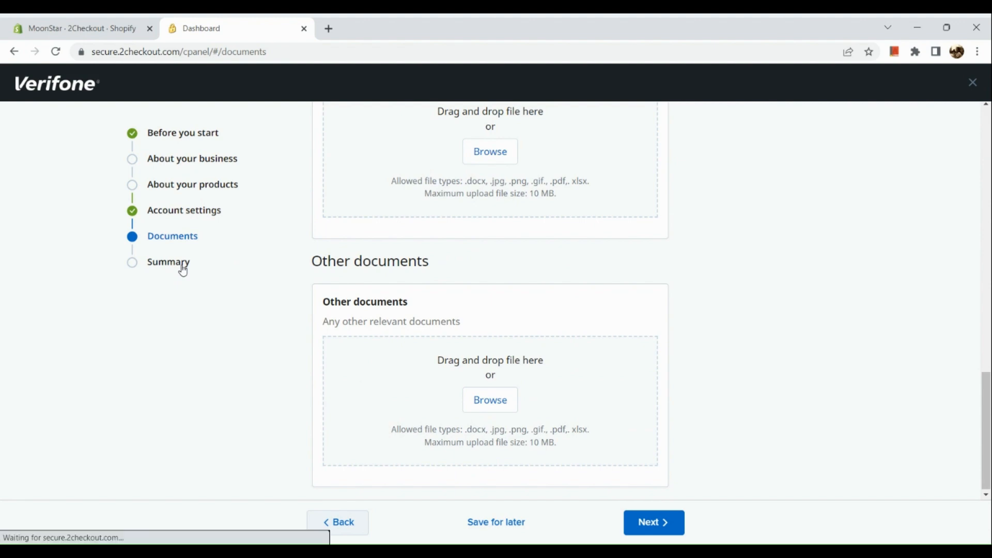
- Review the activation Summary flagging missing tax registration number, company fiscal ID and stakeholder
left_click(653, 523)
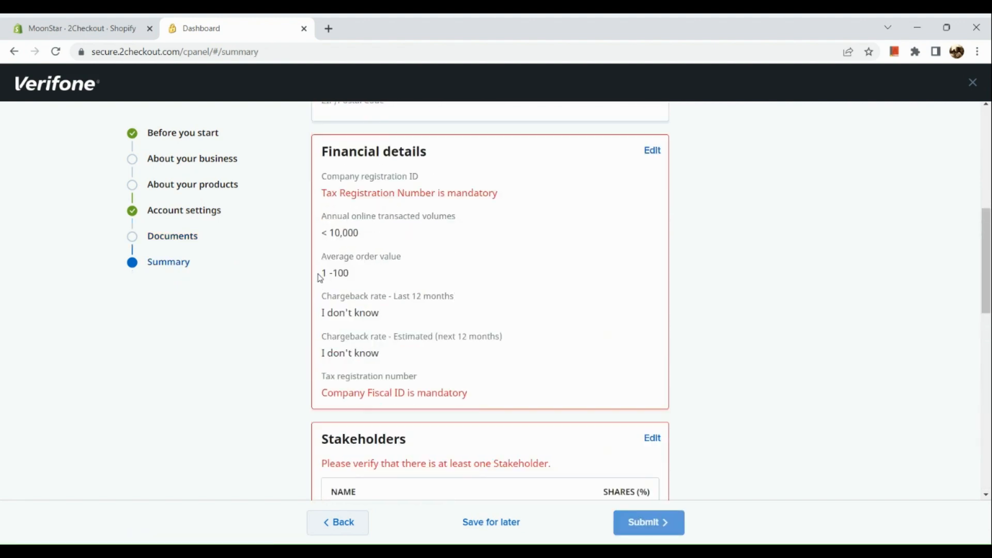
scroll("down", 3)
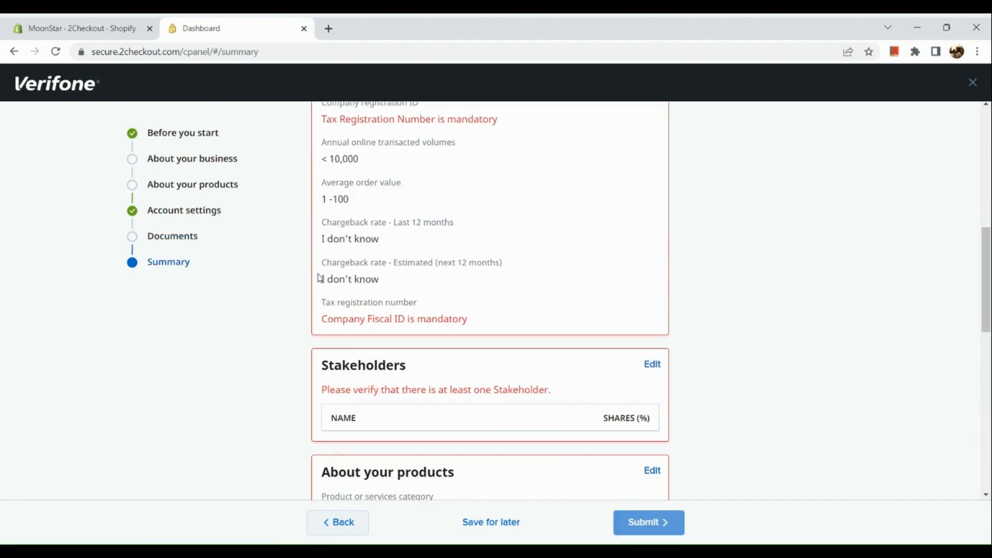
scroll("down", 3)
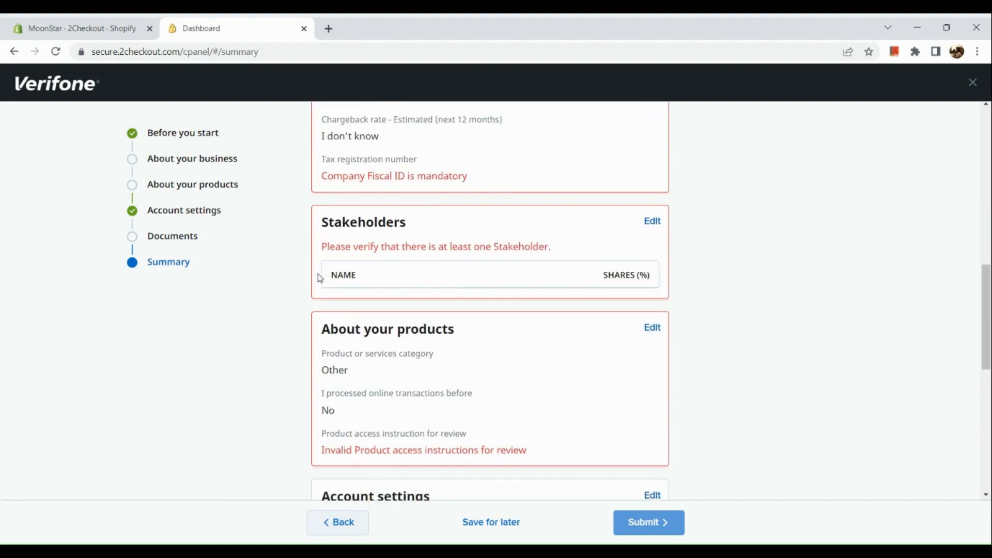
scroll("down", 3)
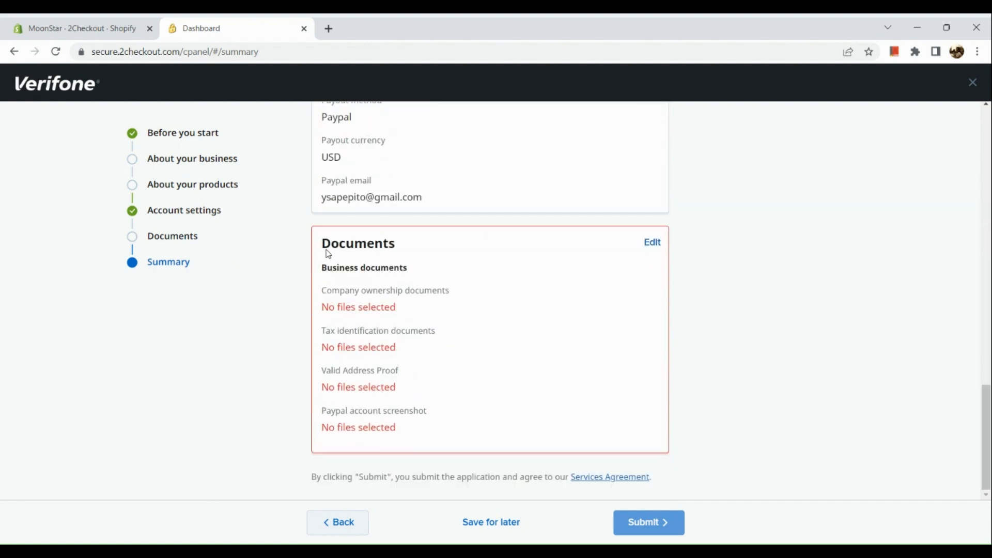
scroll("up", 3)
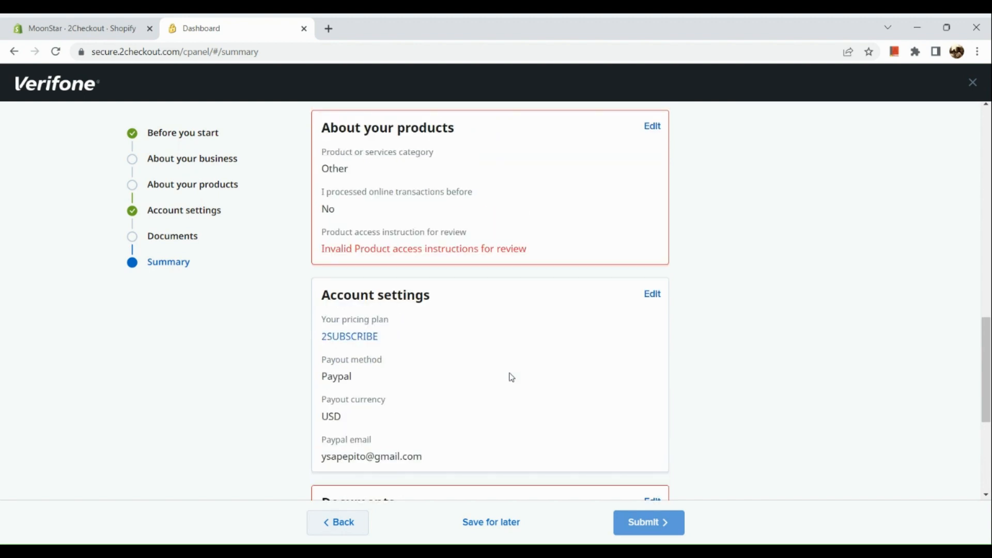
scroll("up", 3)
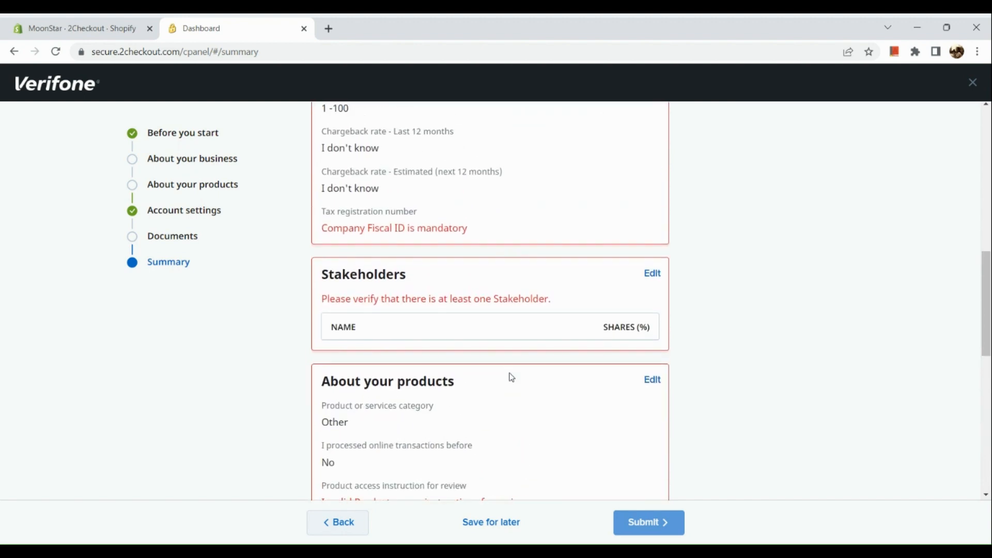
scroll("up", 3)
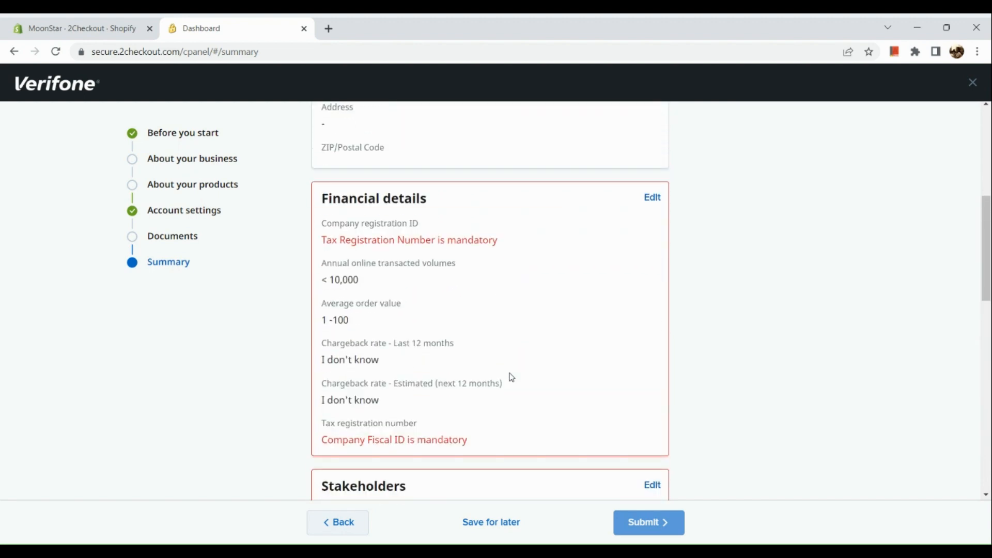
scroll("down", 3)
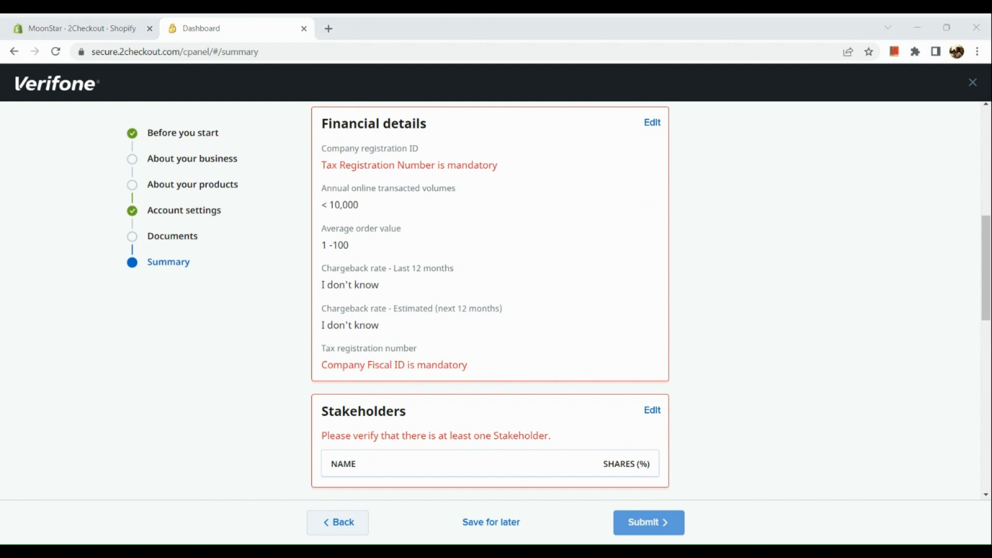
- Save the activation request for later and exit to the 2Checkout dashboard
left_click(491, 523)
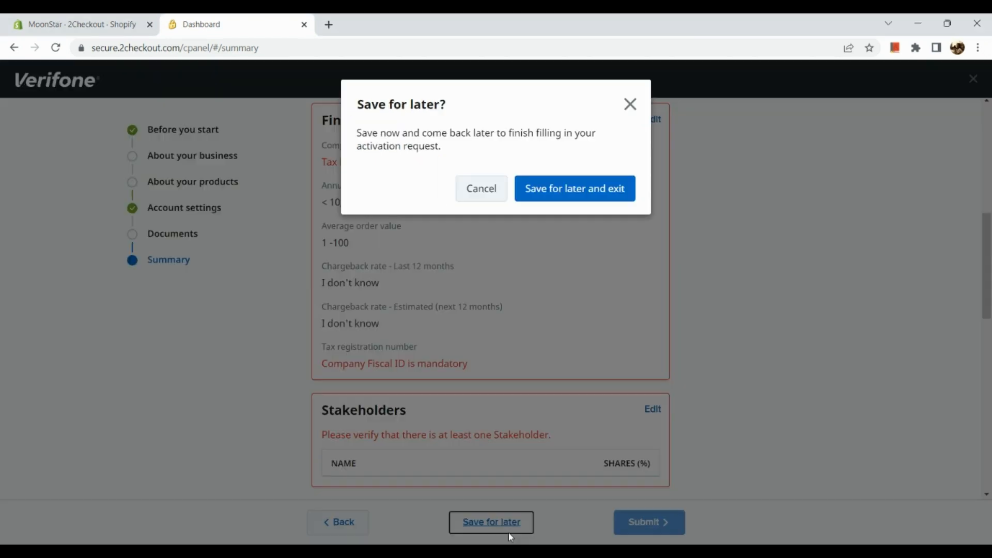
left_click(575, 188)
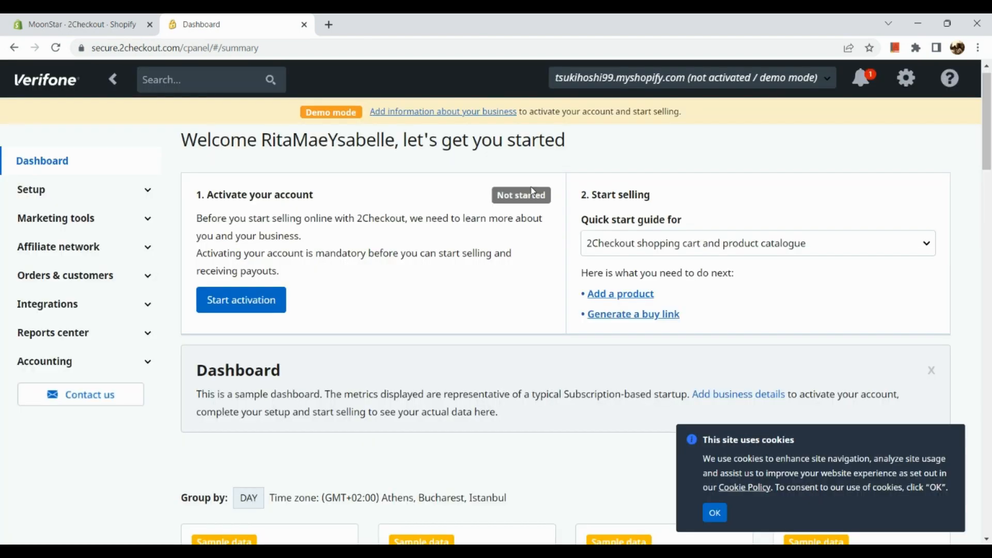
scroll("down", 3)
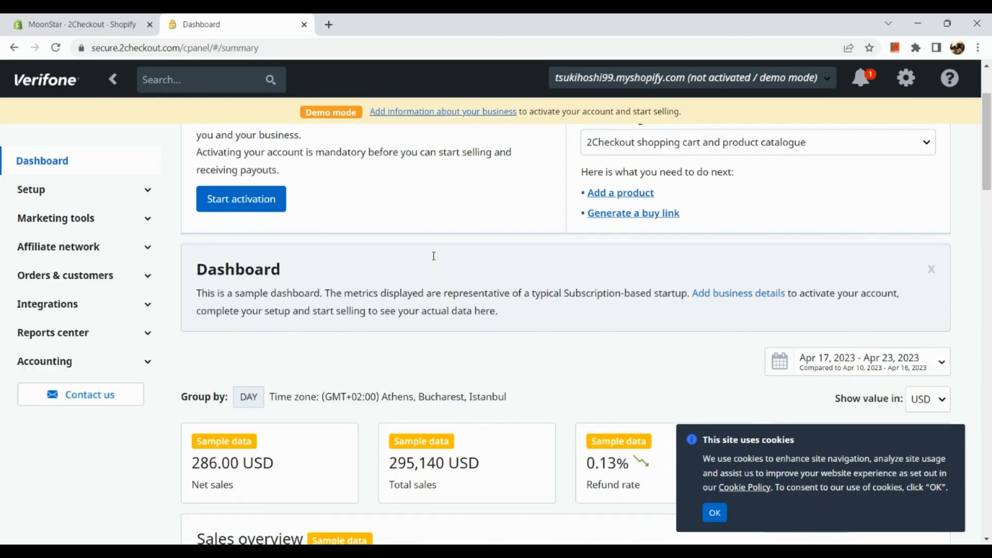
scroll("down", 3)
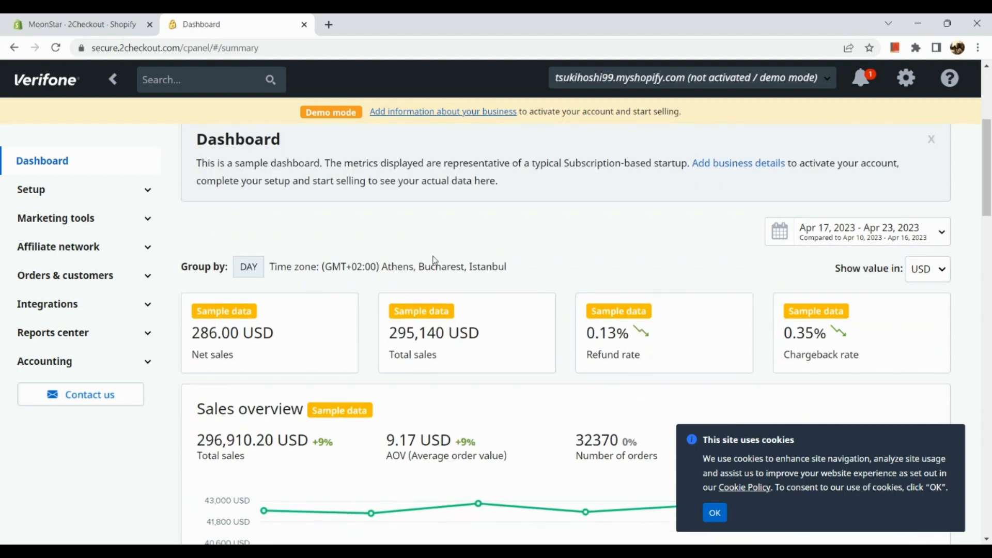
mouse_move(773, 521)
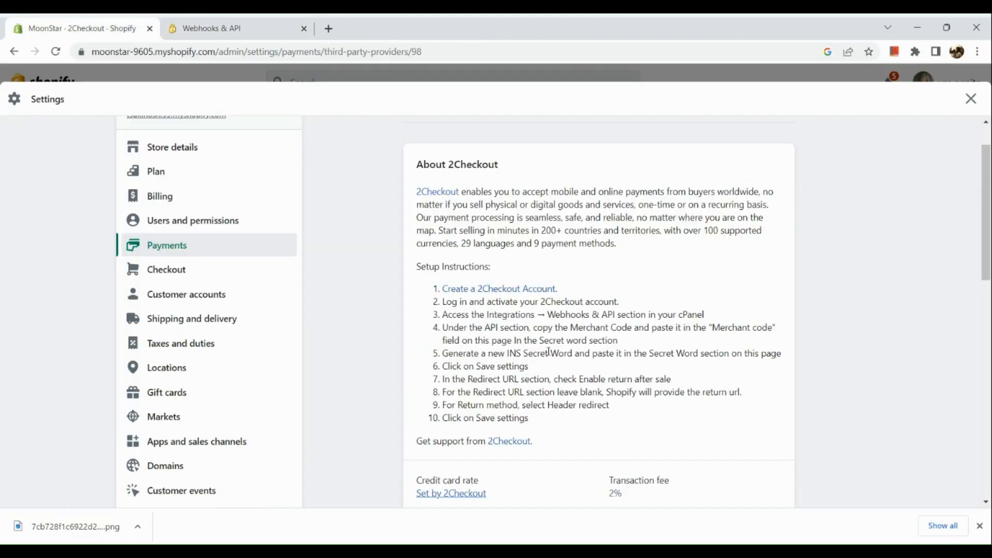
mouse_move(659, 311)
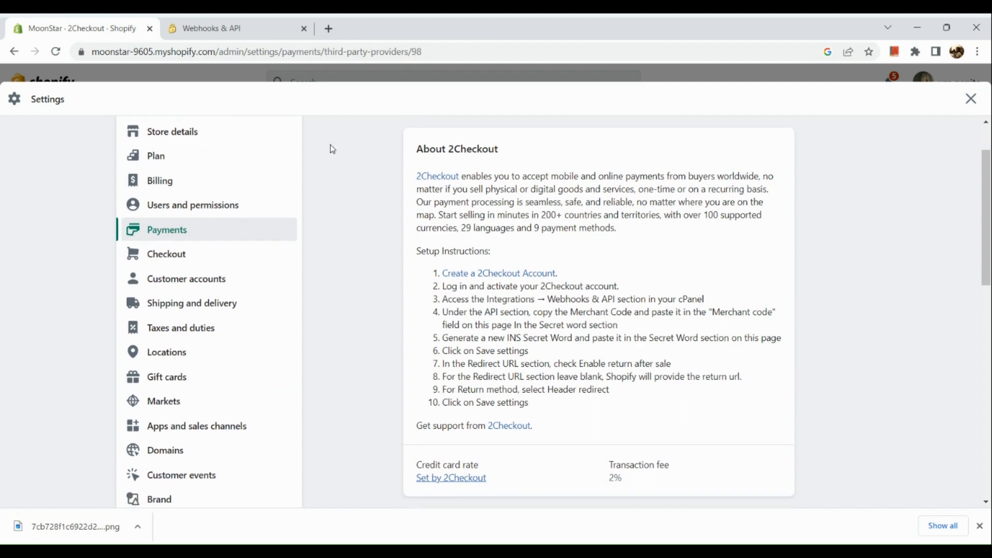
left_click(210, 28)
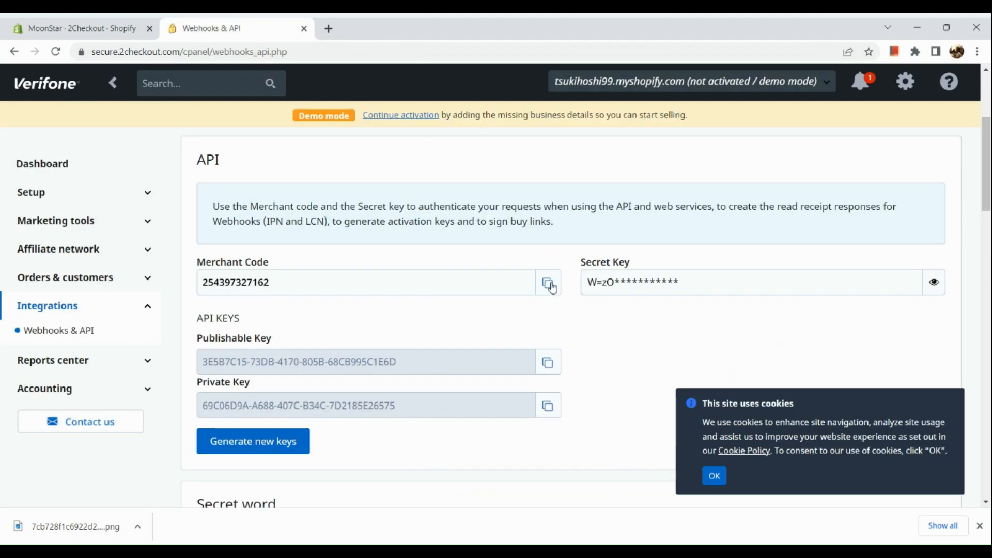
left_click(78, 28)
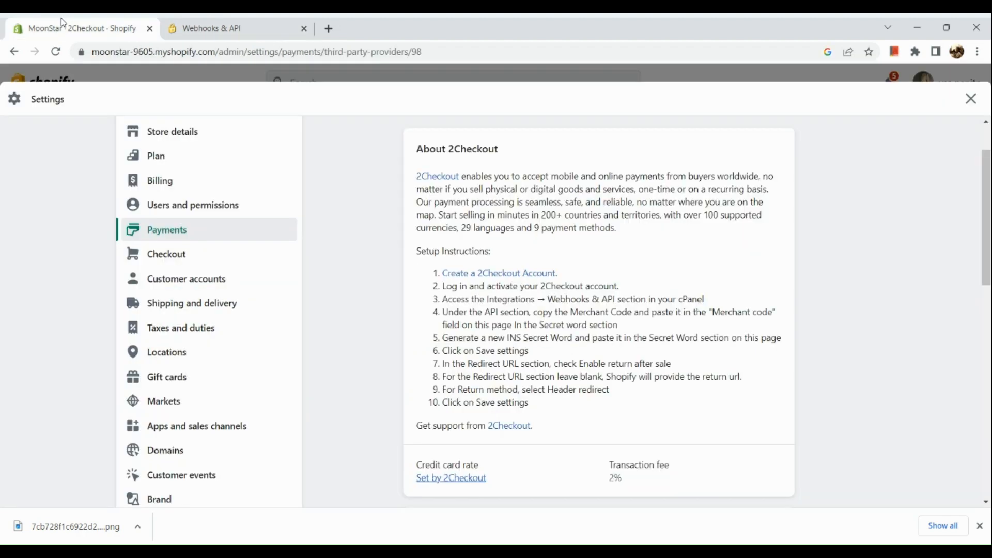
mouse_move(568, 355)
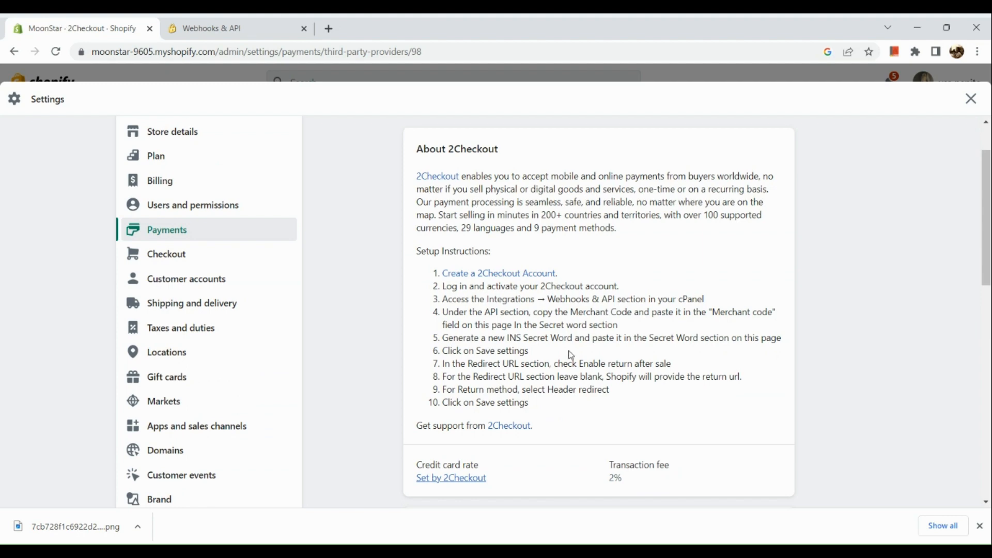
scroll("down", 3)
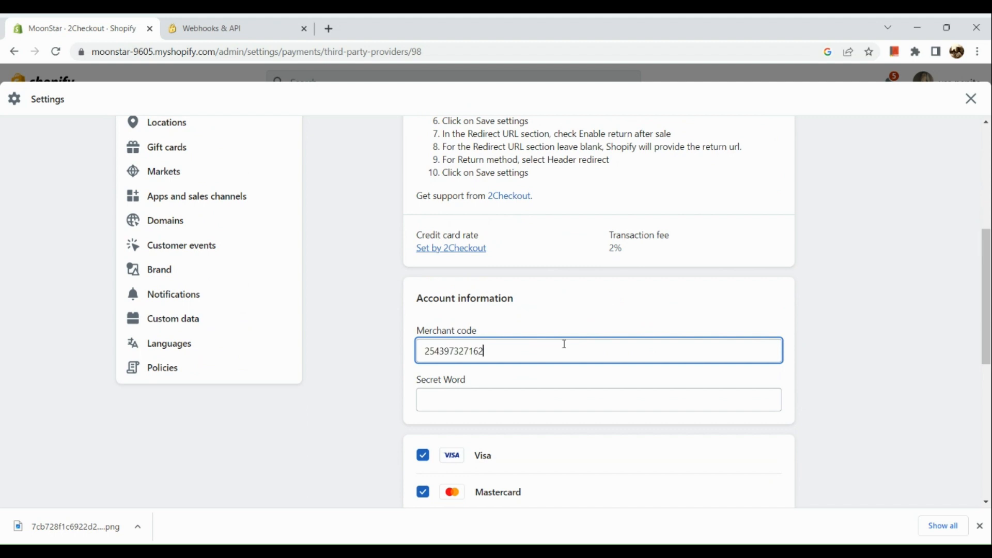
left_click(213, 28)
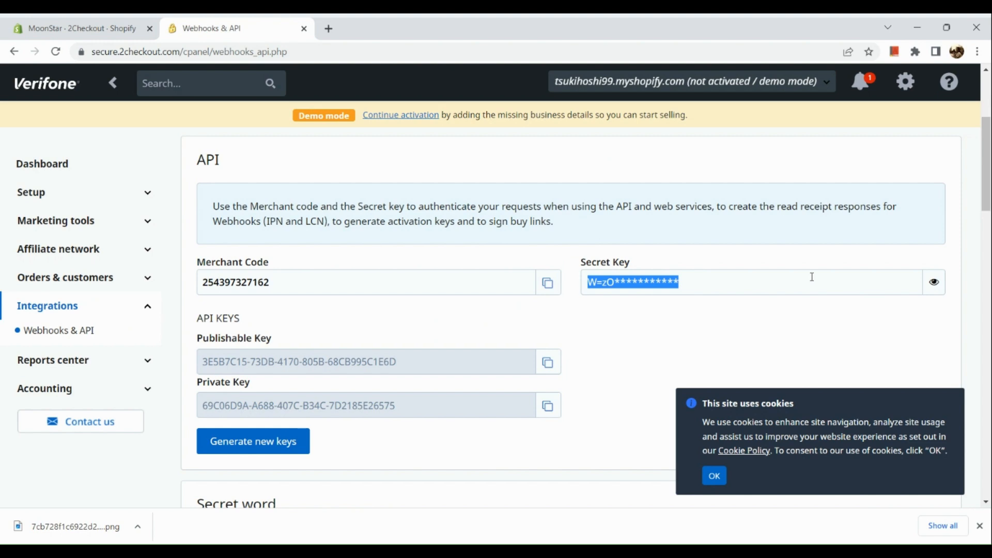
- Carry the INS secret word from 2Checkout into Shopify's Secret Word field
scroll("down", 3)
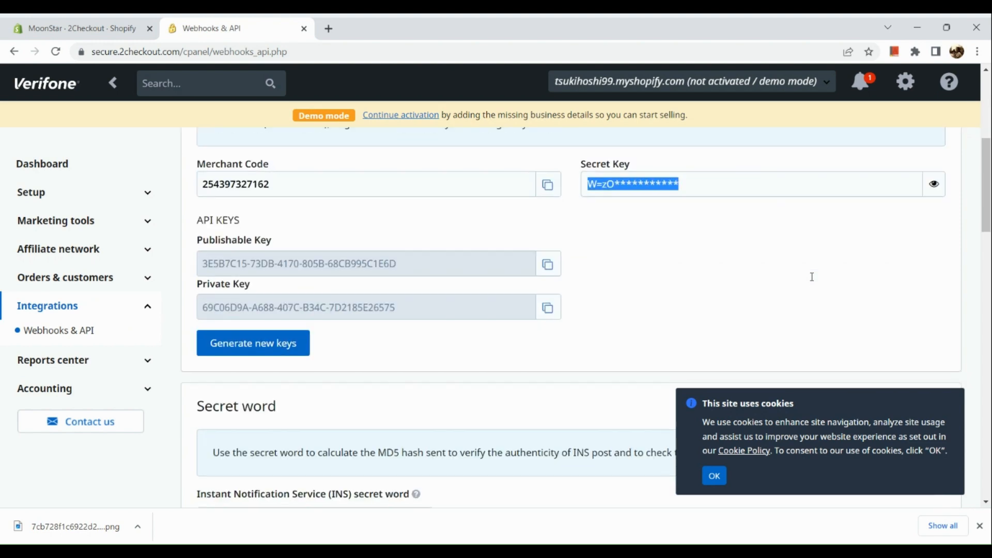
scroll("down", 3)
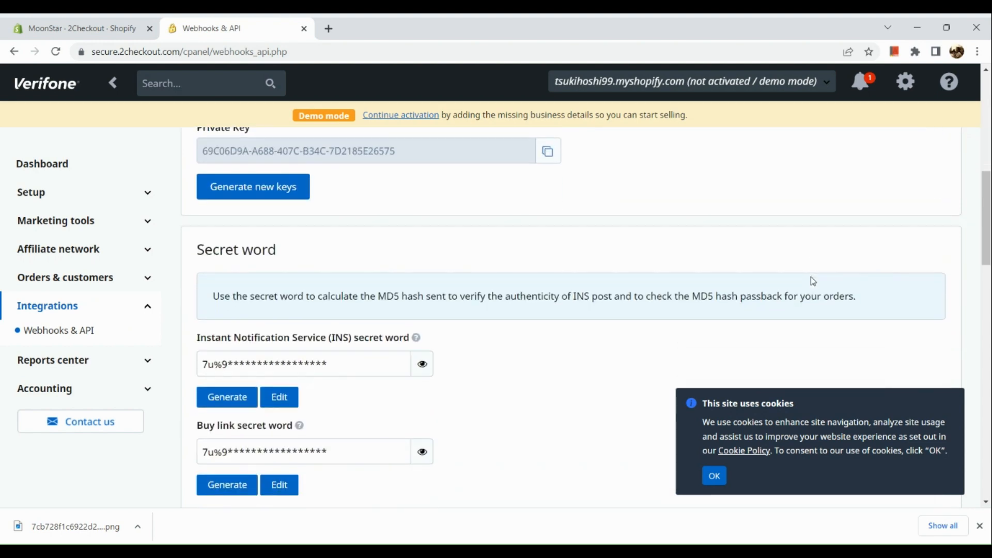
left_click(78, 28)
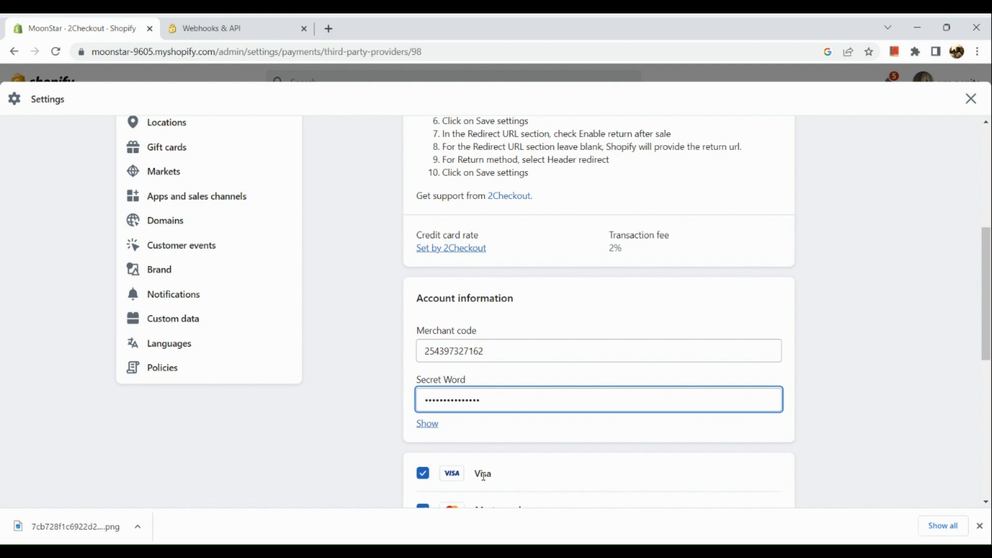
scroll("down", 3)
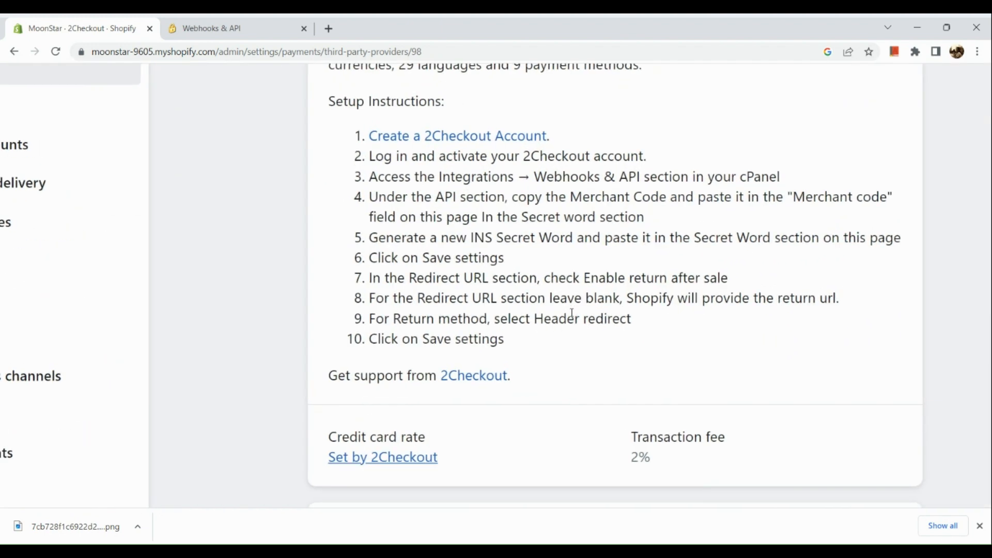
scroll("down", 3)
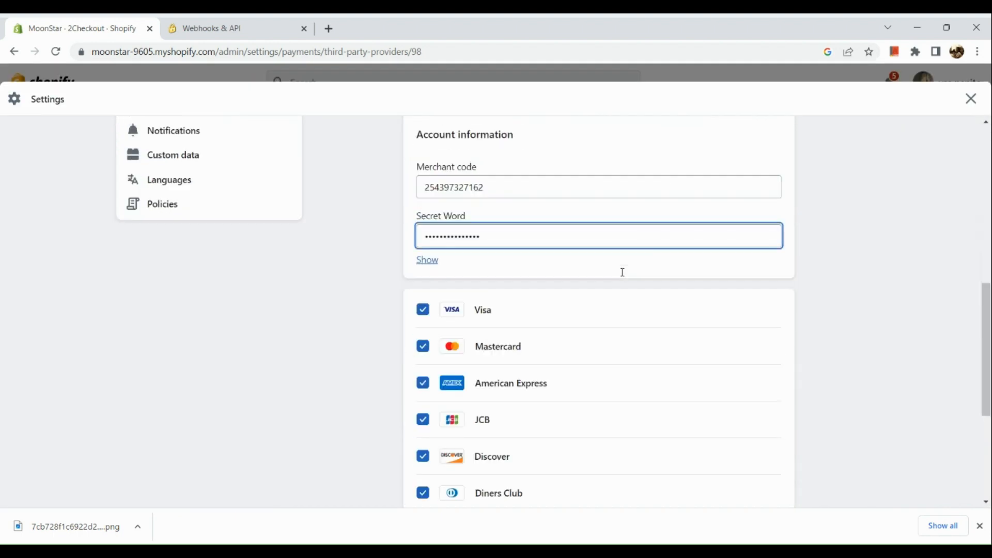
- Enable test mode for 2Checkout in Shopify so transactions are simulated
scroll("down", 3)
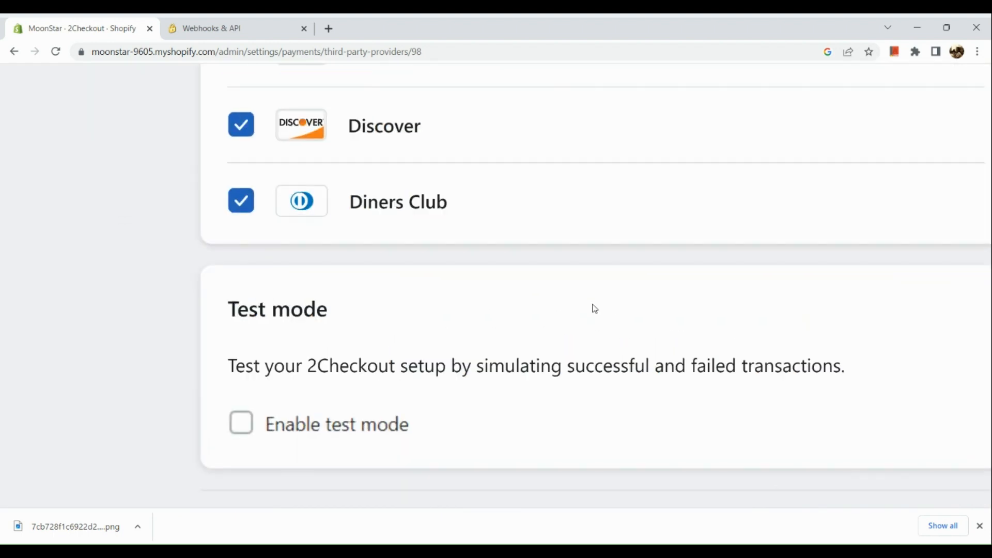
scroll("down", 3)
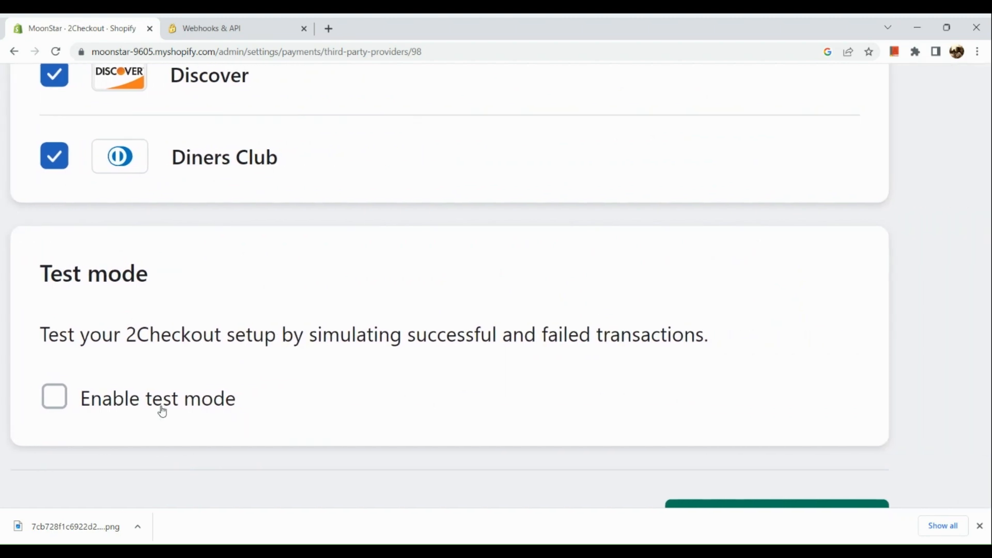
left_click(54, 396)
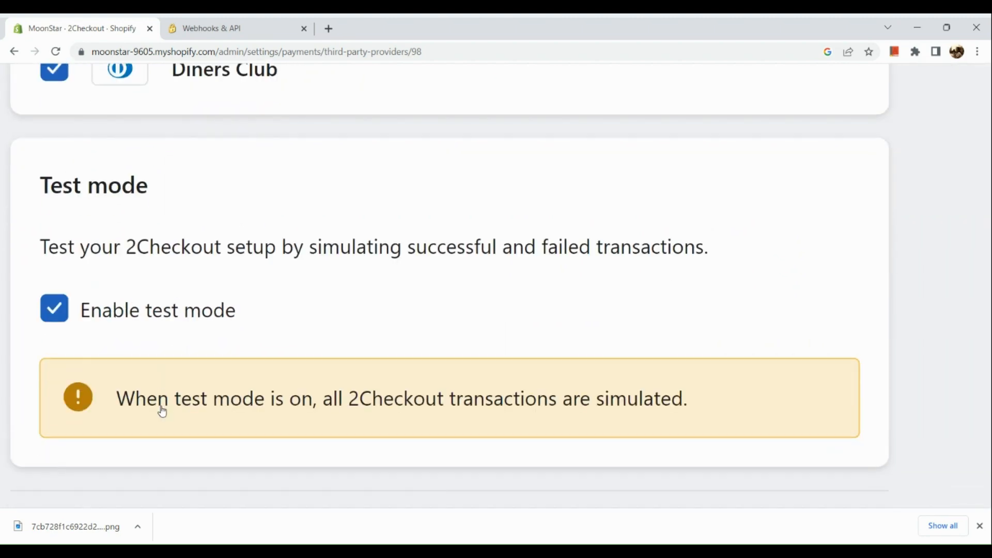
scroll("down", 3)
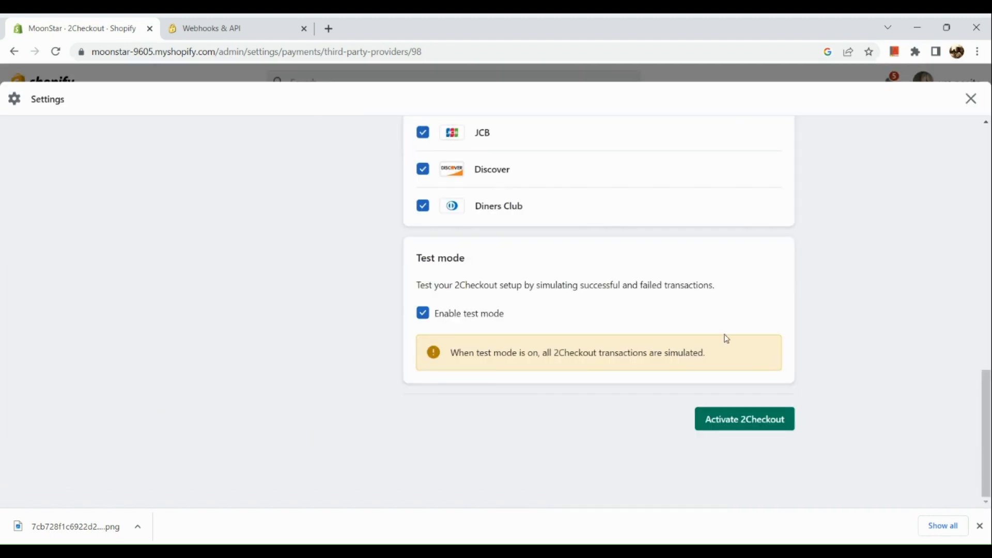
mouse_move(693, 470)
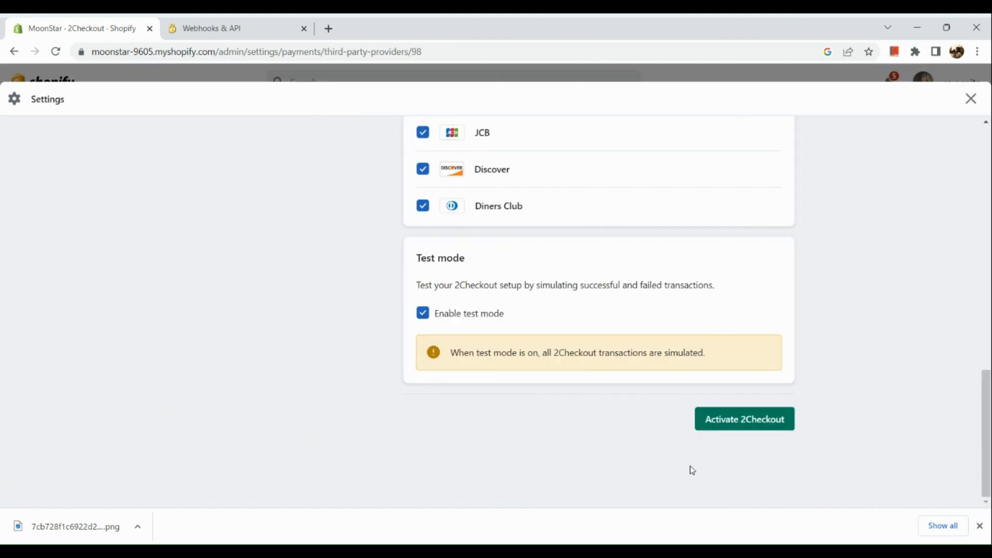
mouse_move(213, 345)
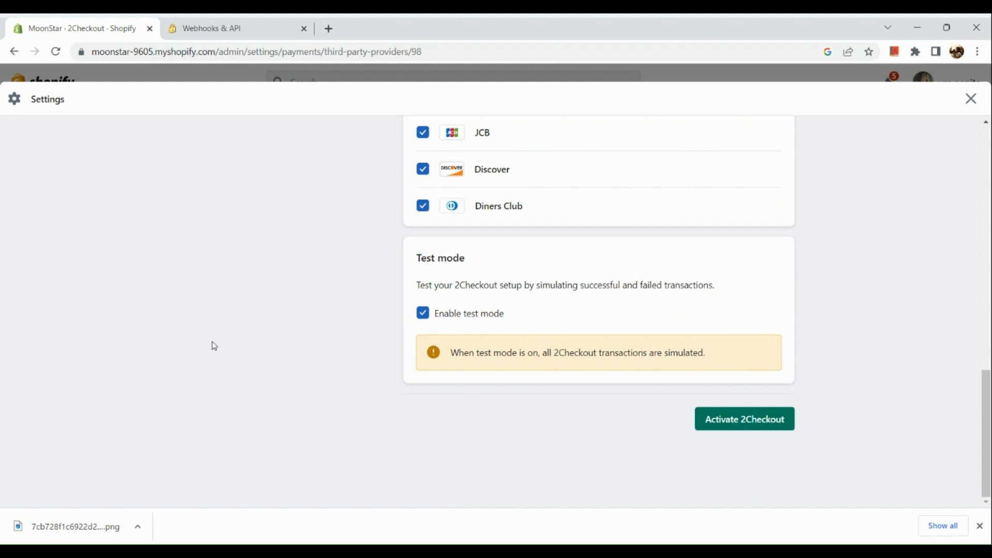
mouse_move(775, 473)
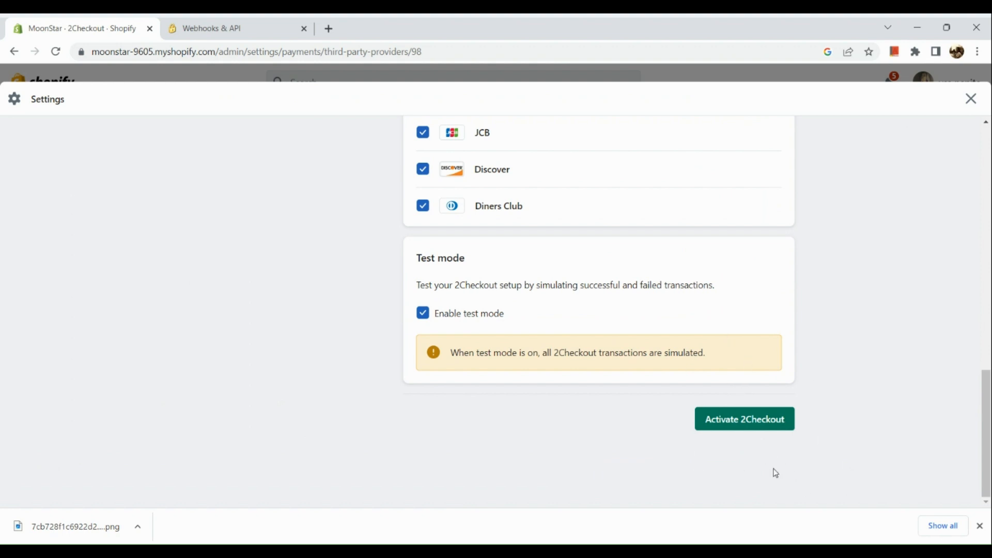
mouse_move(746, 392)
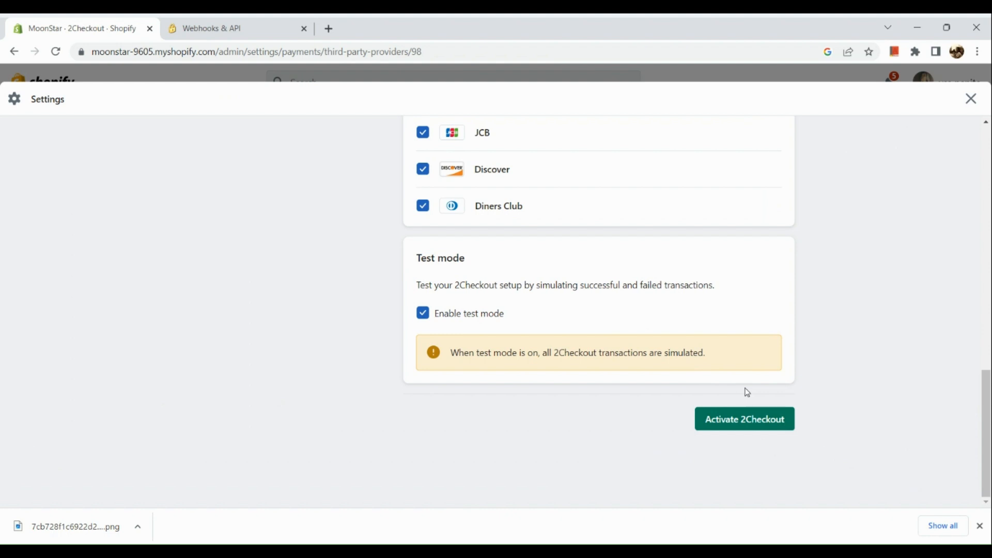
mouse_move(794, 477)
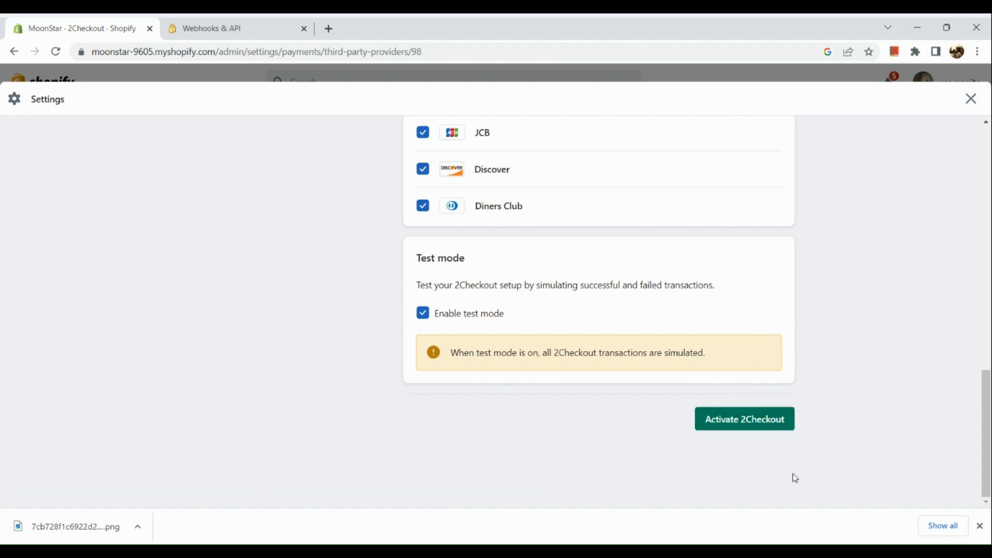
mouse_move(746, 392)
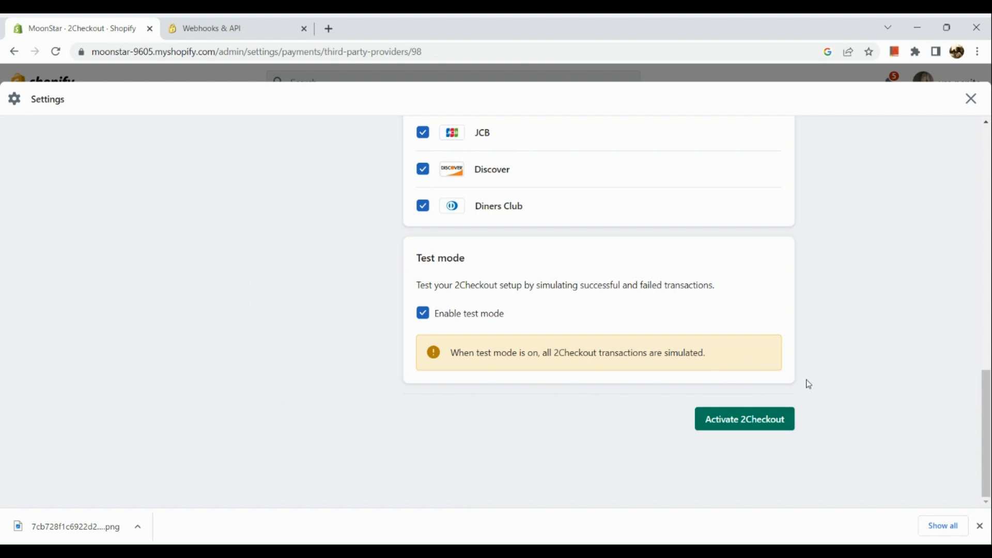
mouse_move(747, 393)
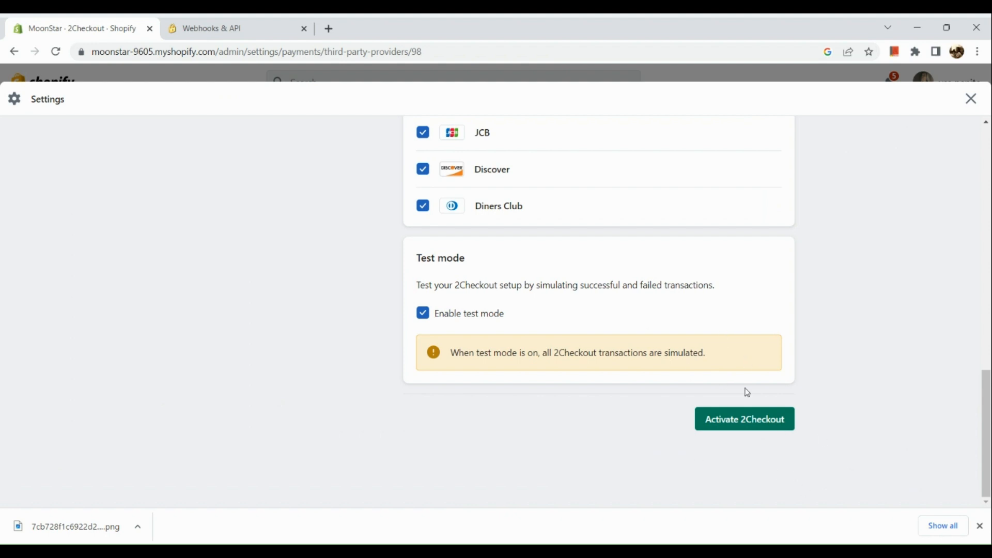